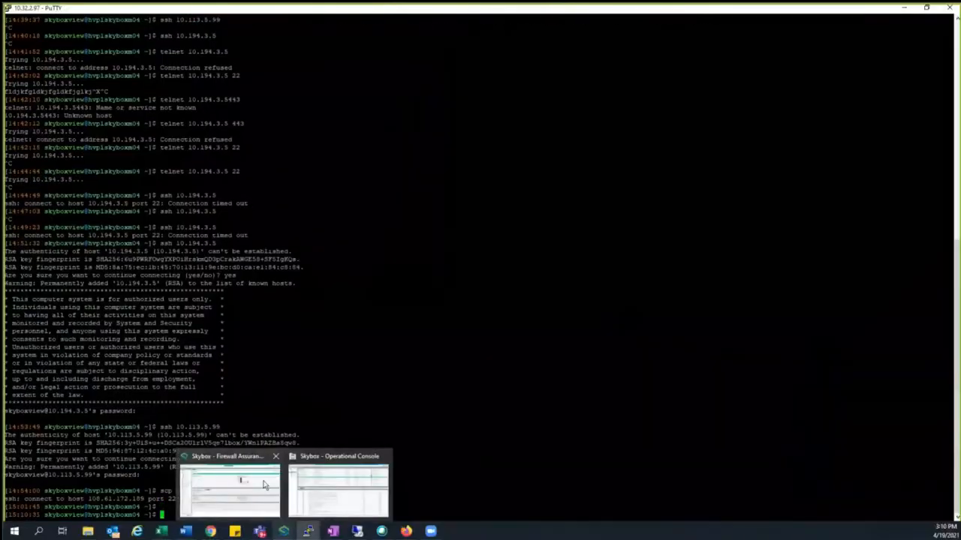
Step: Switch to Firewall Assurance, browse the tool and analysis menus, and open the Operational Console
left_click(229, 492)
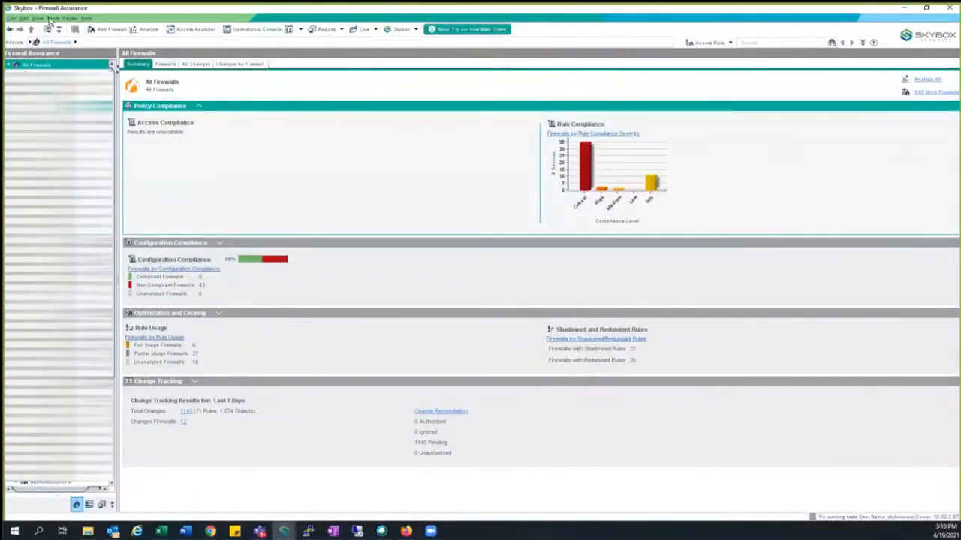
left_click(54, 17)
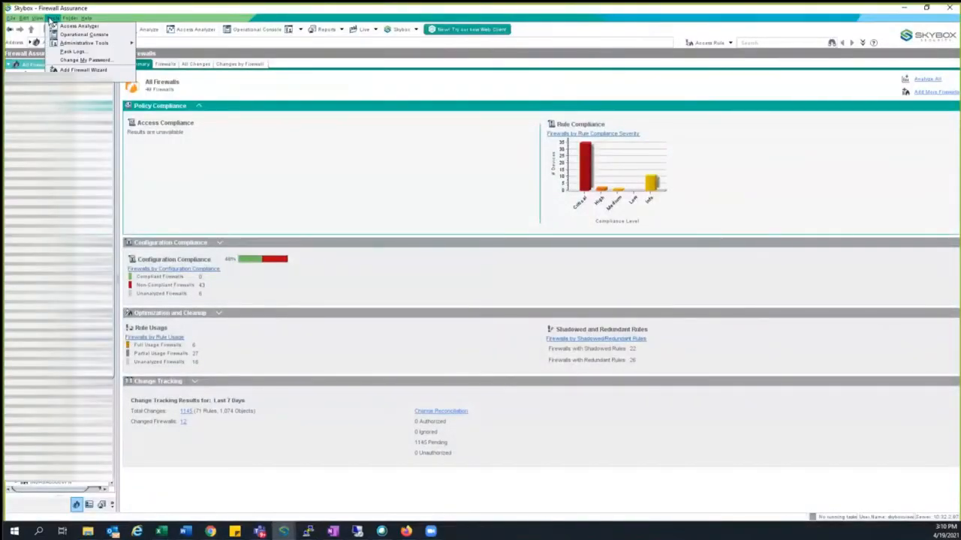
left_click(12, 17)
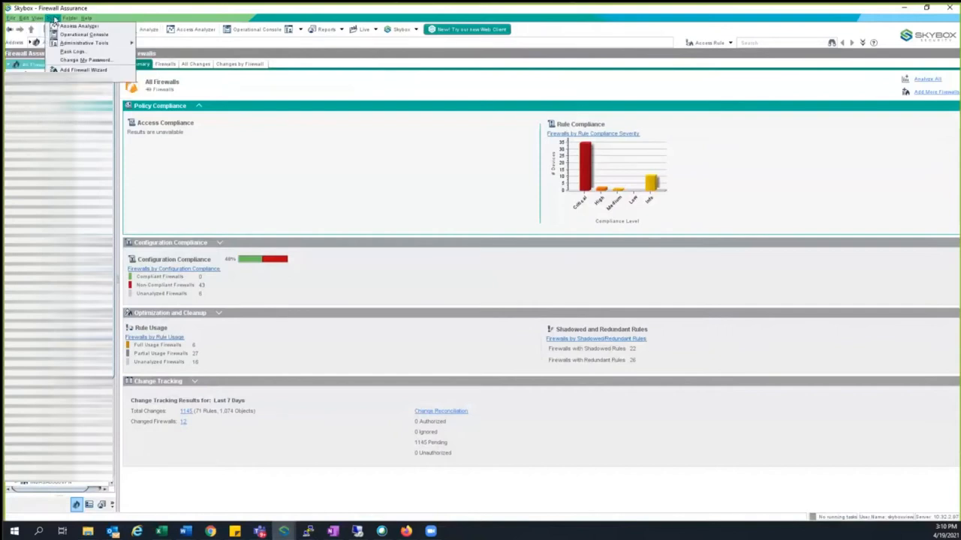
left_click(70, 18)
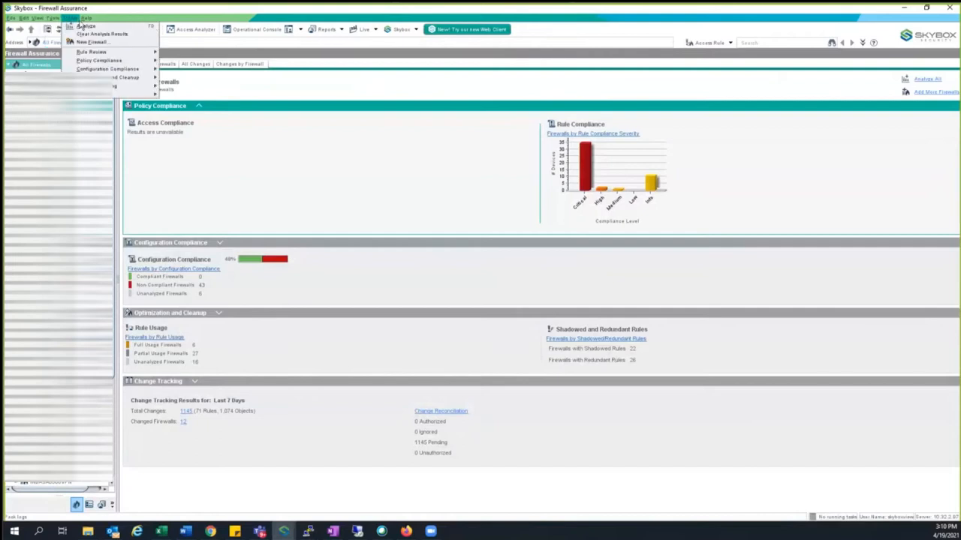
left_click(52, 17)
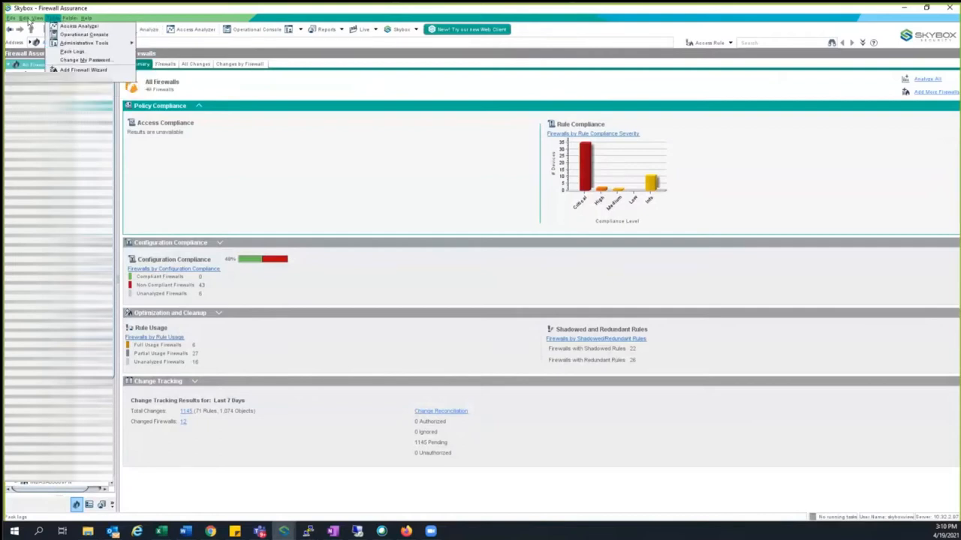
left_click(22, 17)
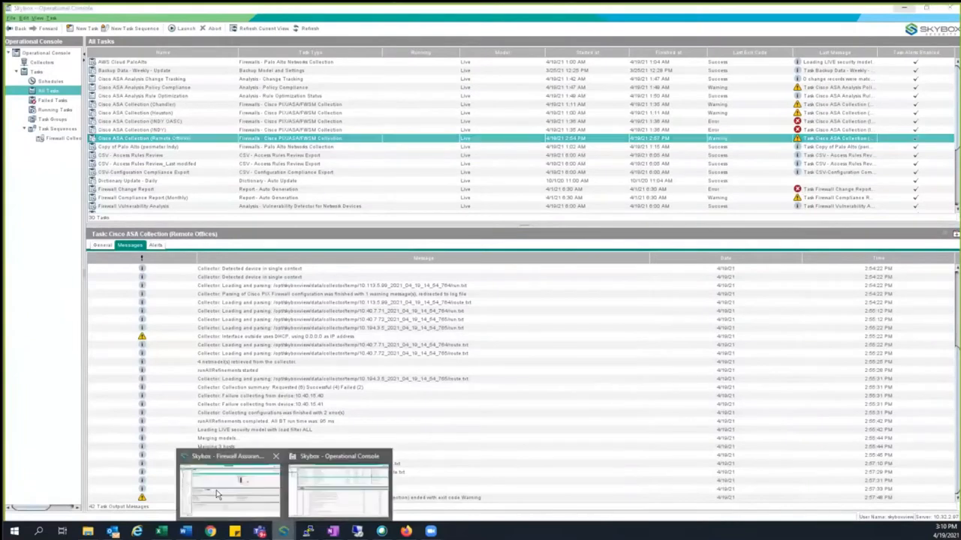
Step: Return to Firewall Assurance, browse the Edit, File and View menus, and open Administrative Tools
left_click(229, 487)
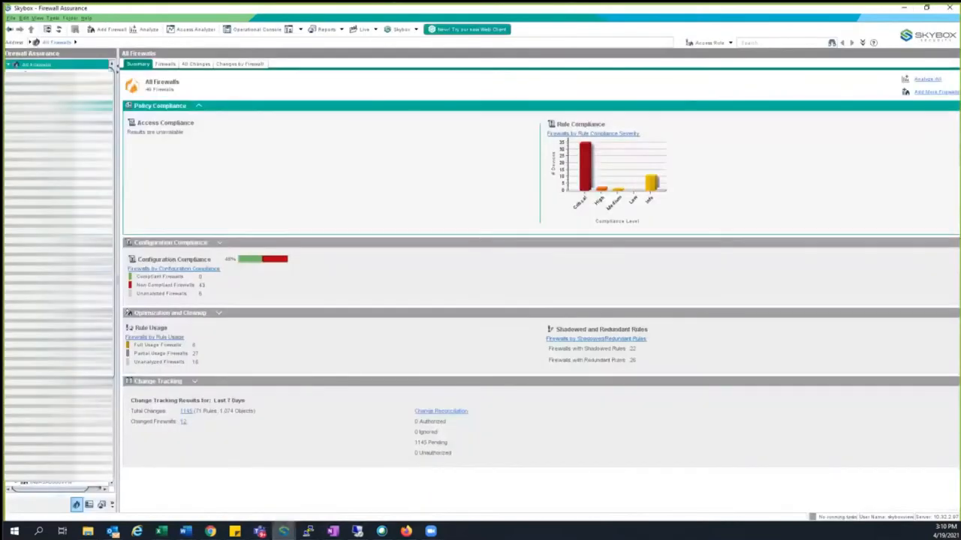
mouse_move(835, 28)
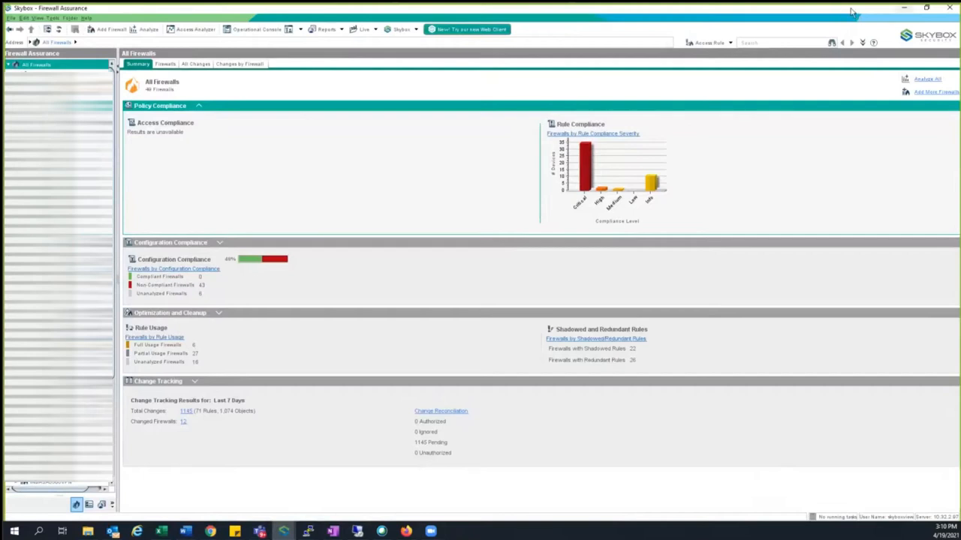
mouse_move(262, 74)
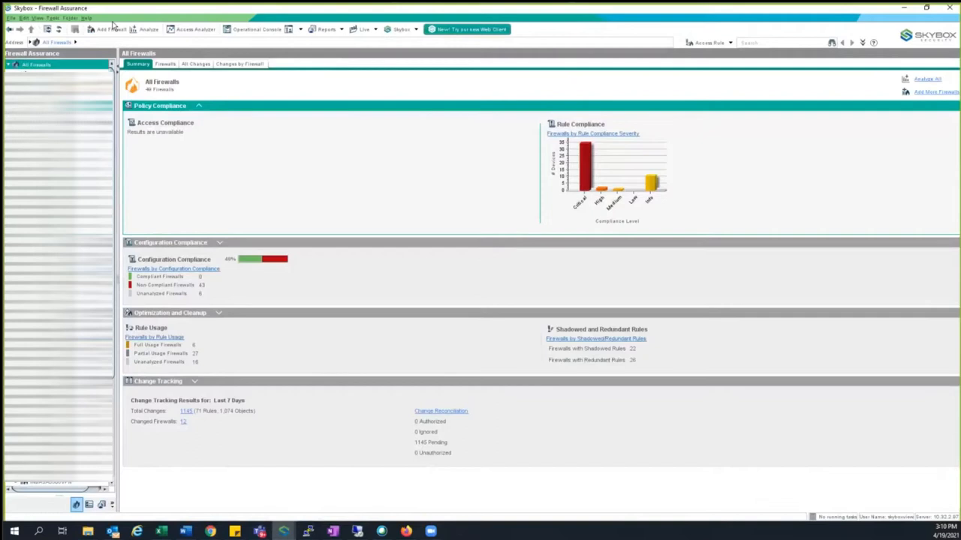
left_click(22, 18)
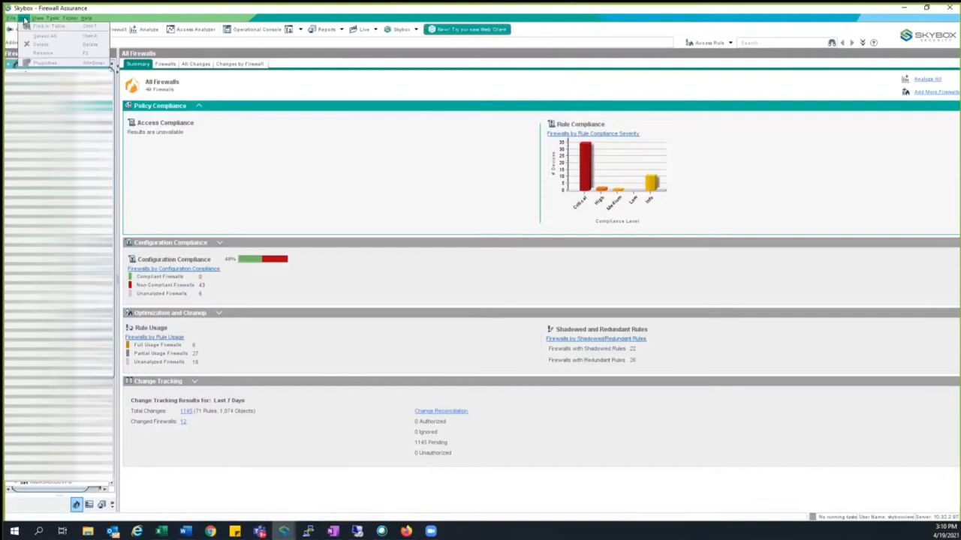
left_click(10, 18)
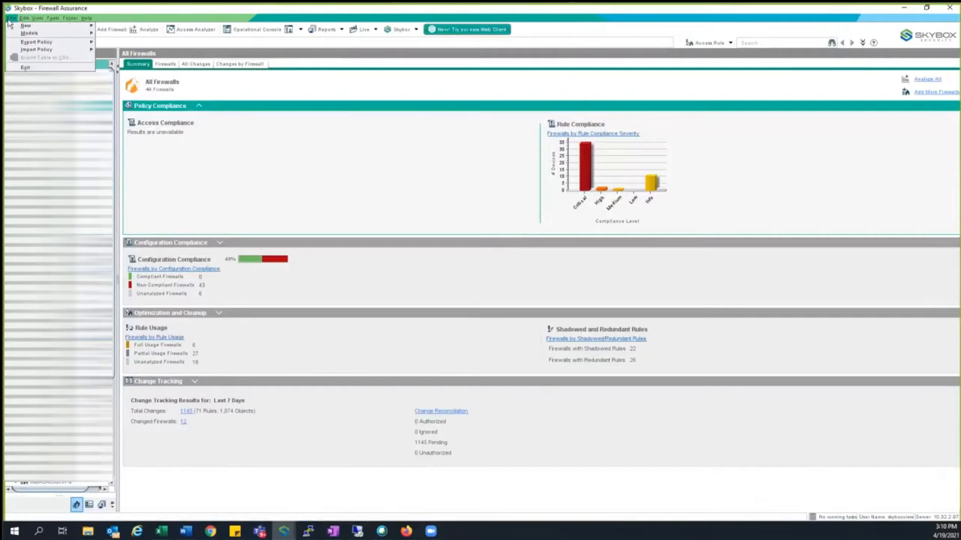
left_click(39, 17)
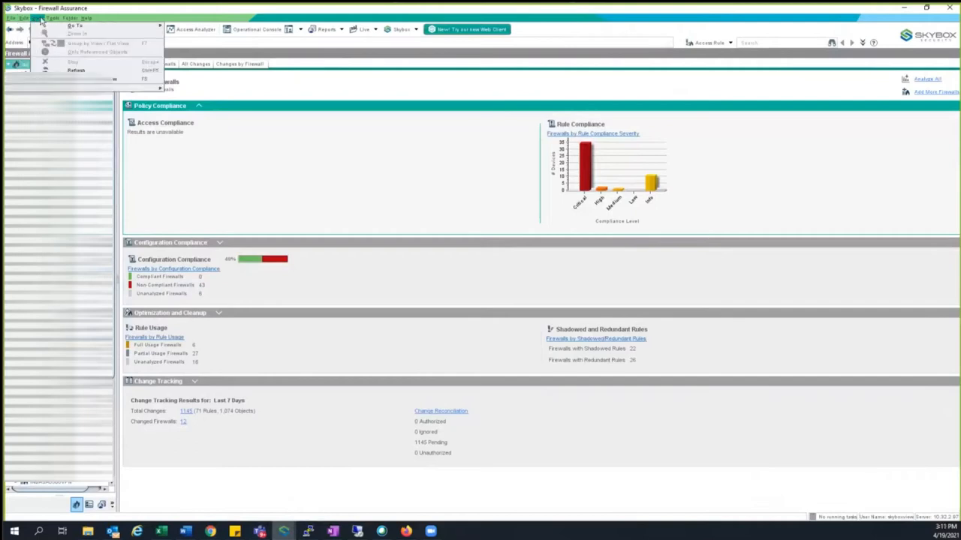
left_click(53, 18)
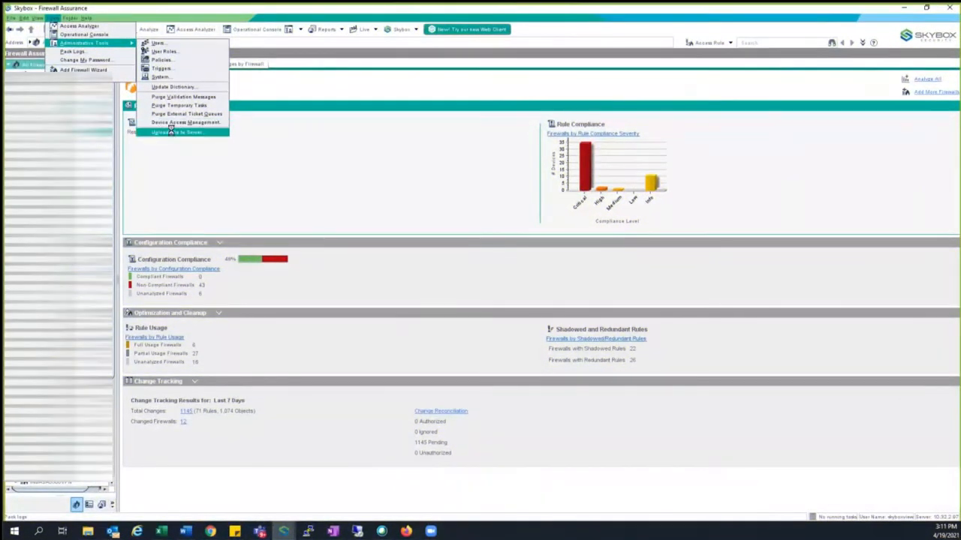
Step: Choose This PC > Downloads > Skybox > ha_v7.11.zip and upload it to the server
left_click(177, 132)
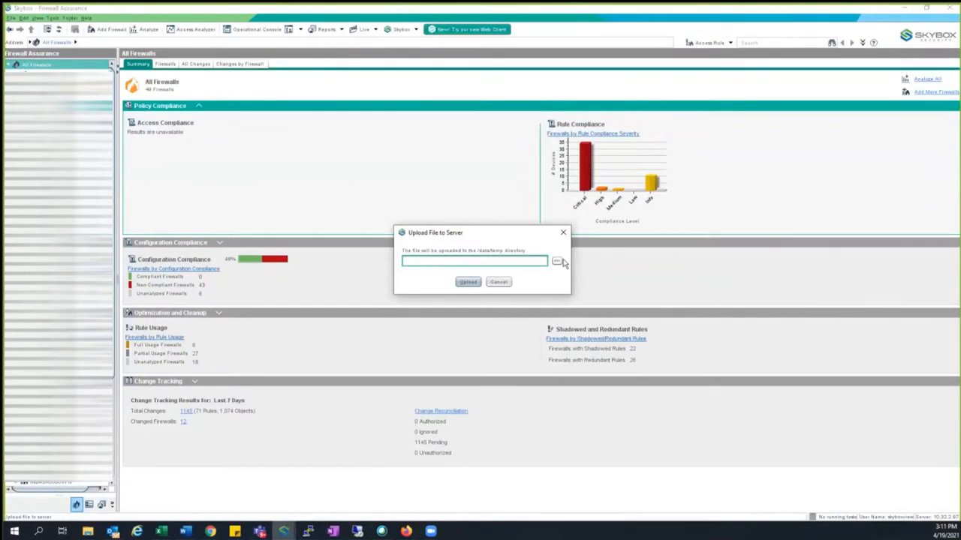
left_click(557, 261)
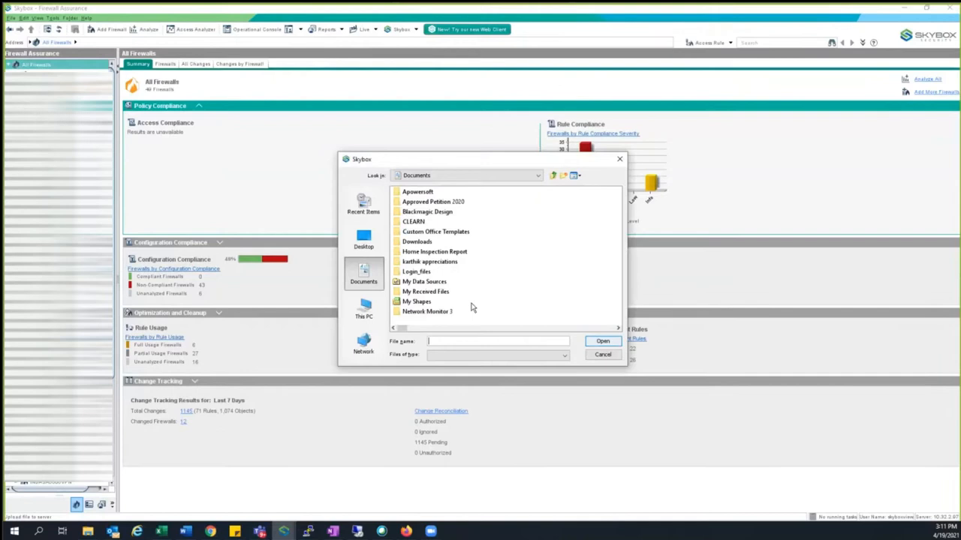
mouse_move(339, 451)
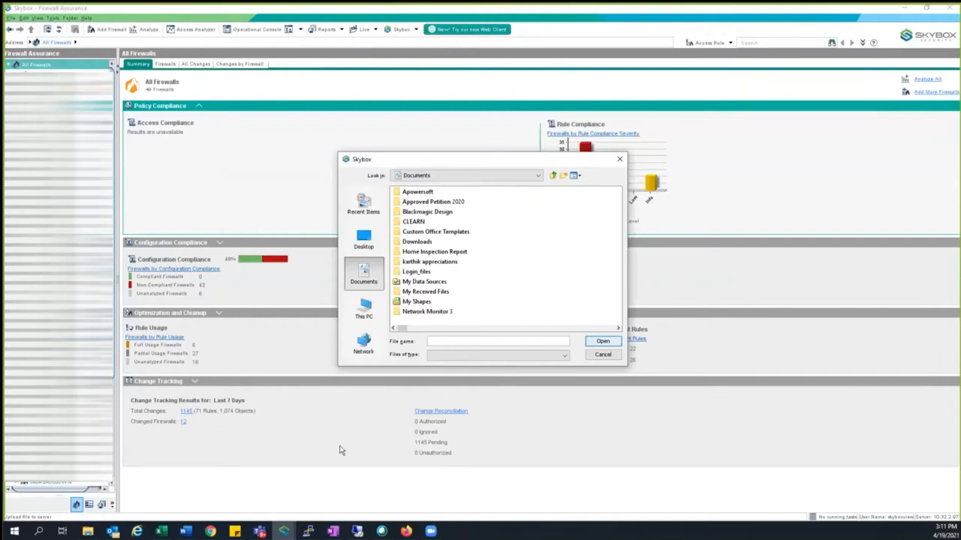
mouse_move(364, 308)
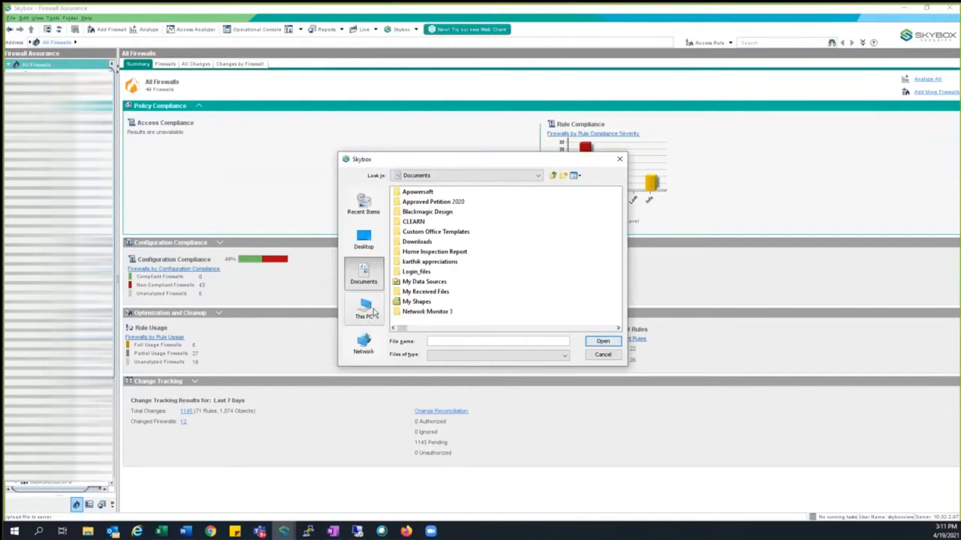
left_click(364, 308)
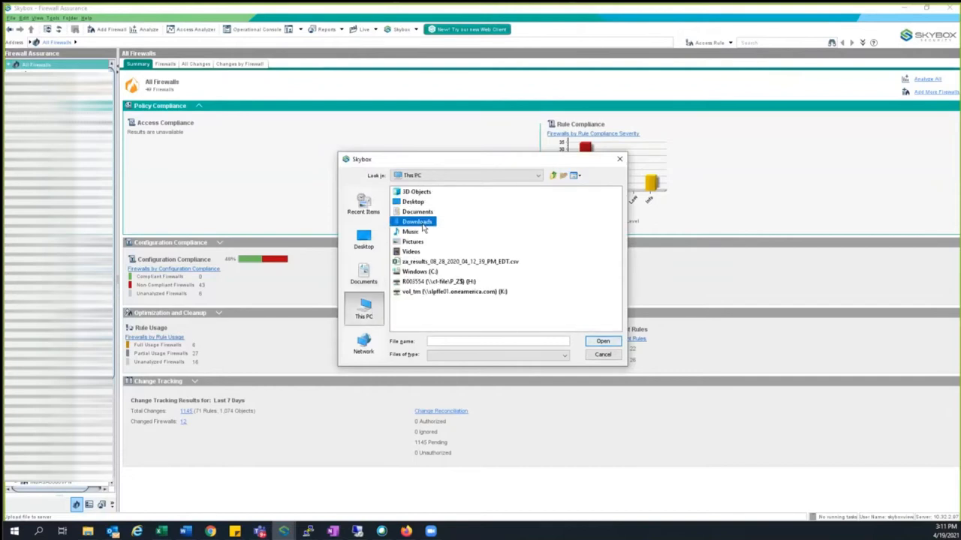
double_click(416, 222)
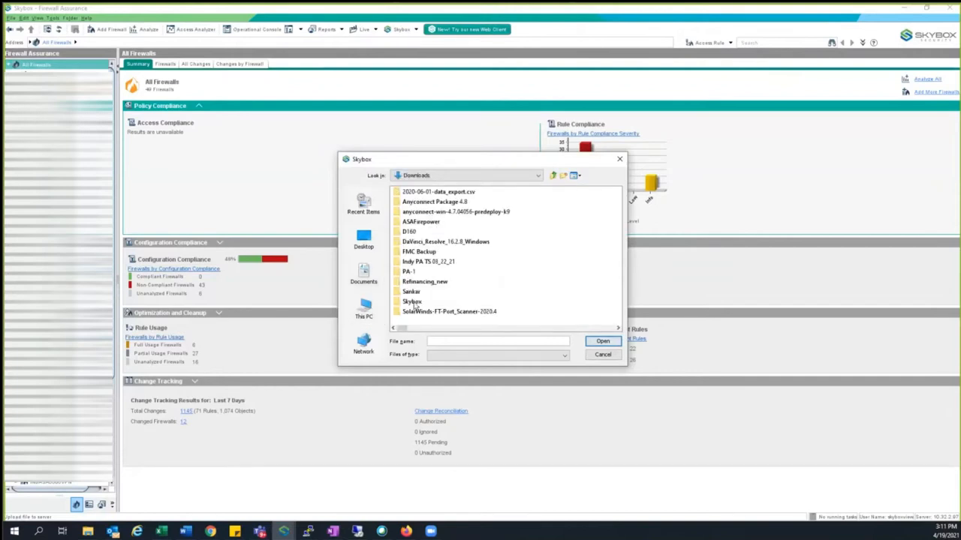
double_click(412, 301)
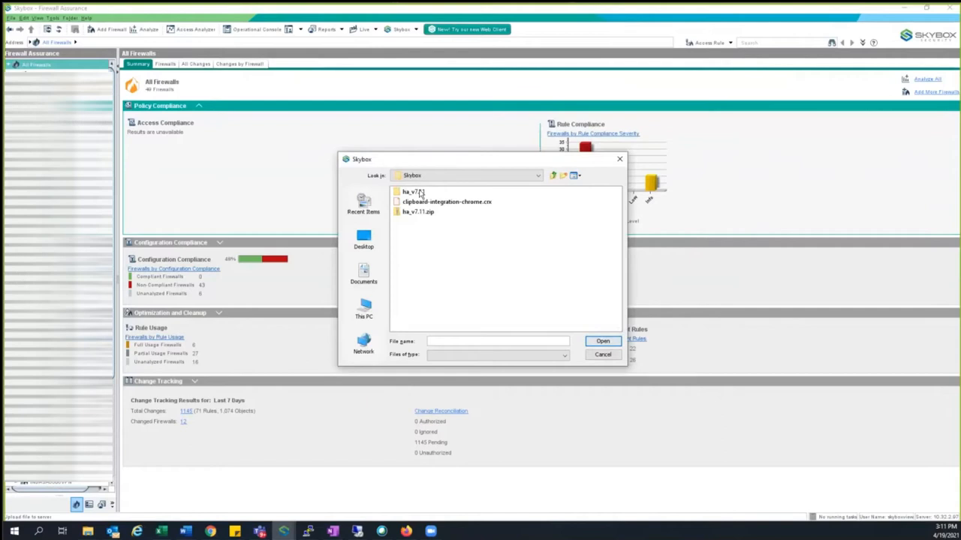
double_click(413, 191)
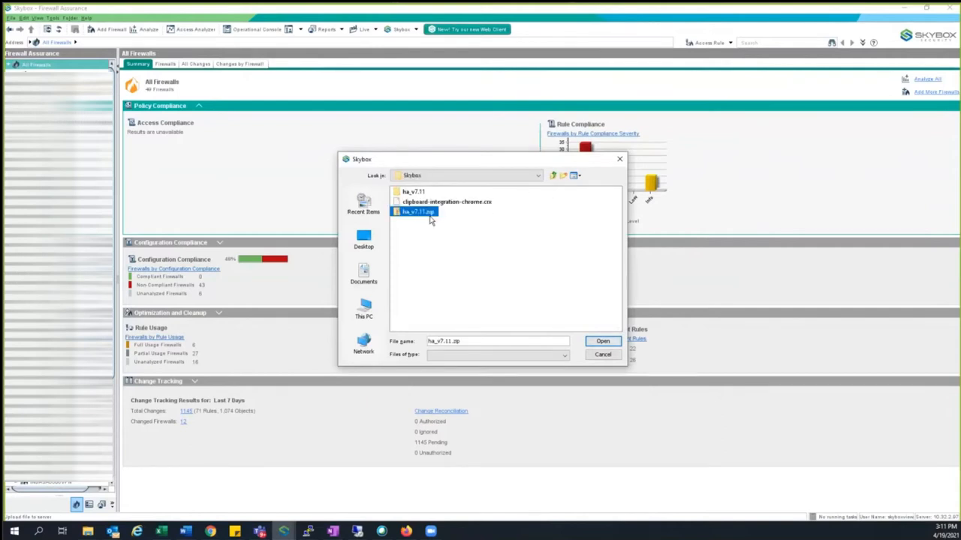
left_click(603, 341)
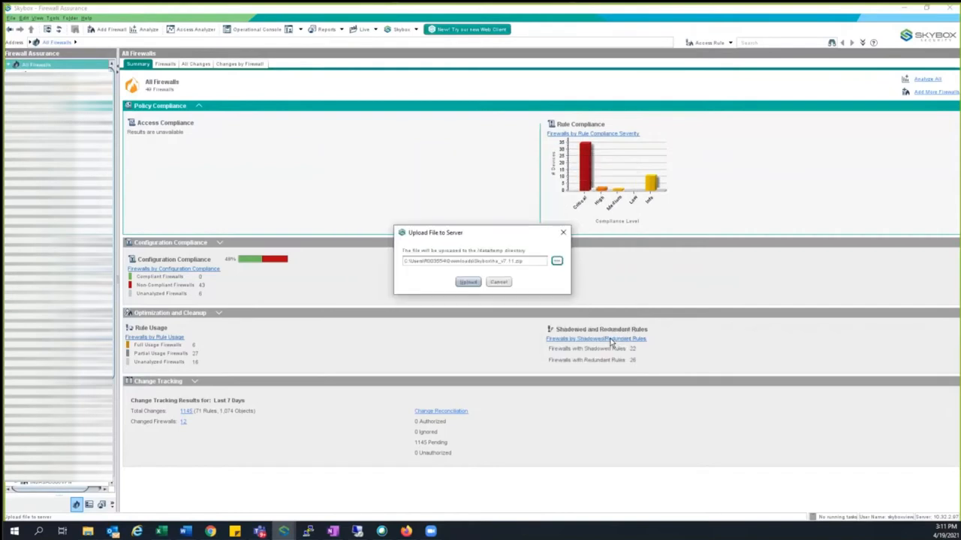
left_click(557, 260)
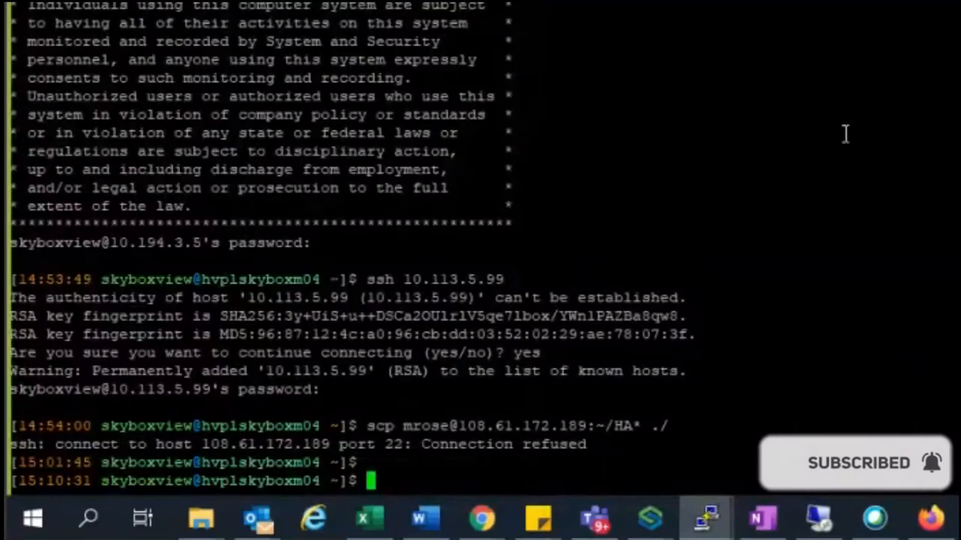
Step: Go to /opt/skyboxview/data and copy ha_v7.11.zip into the home directory
type("cd /opt/skyboxview/test/")
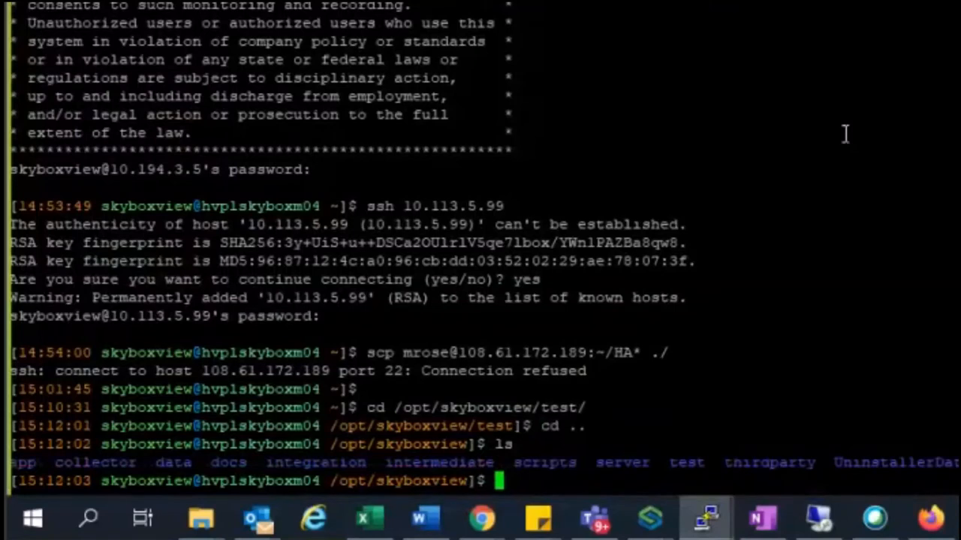
type("cd data/temp/")
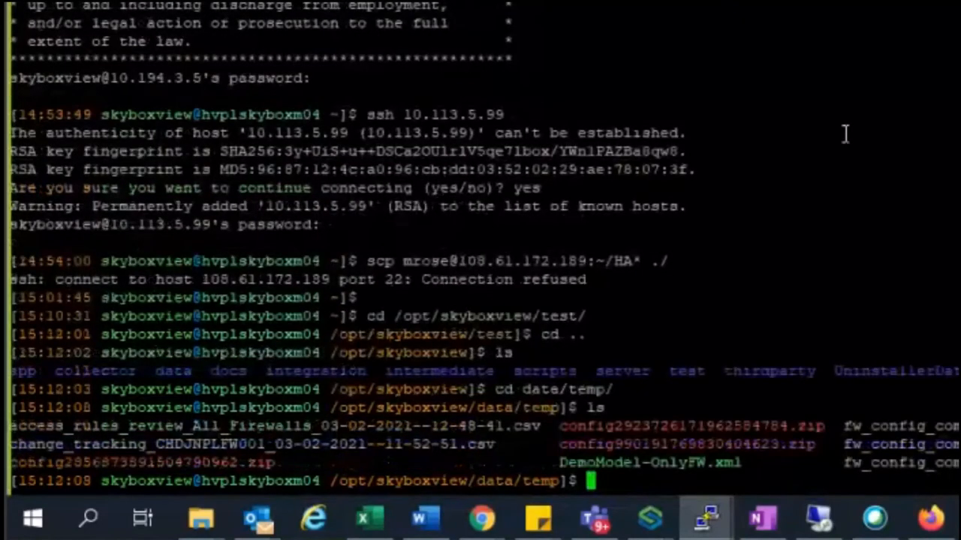
type("scp")
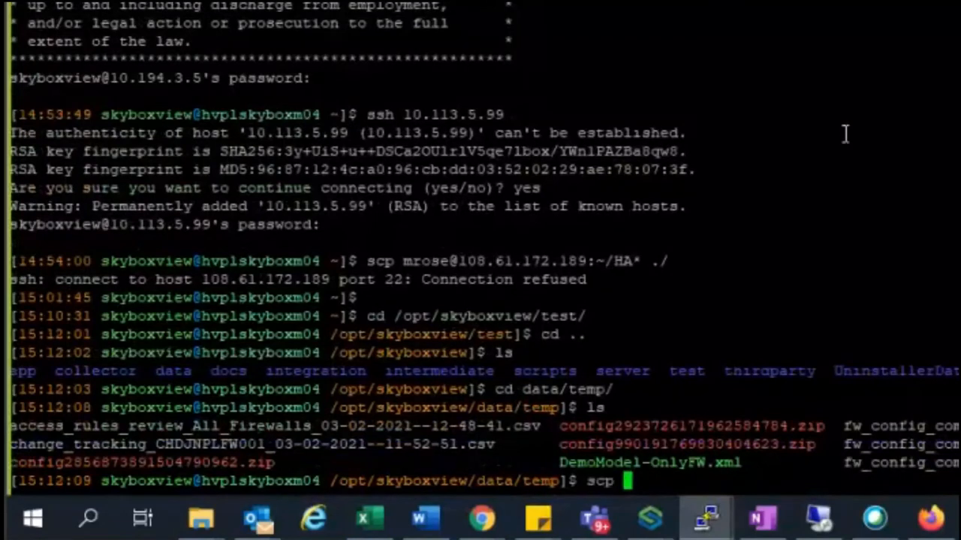
type("mv")
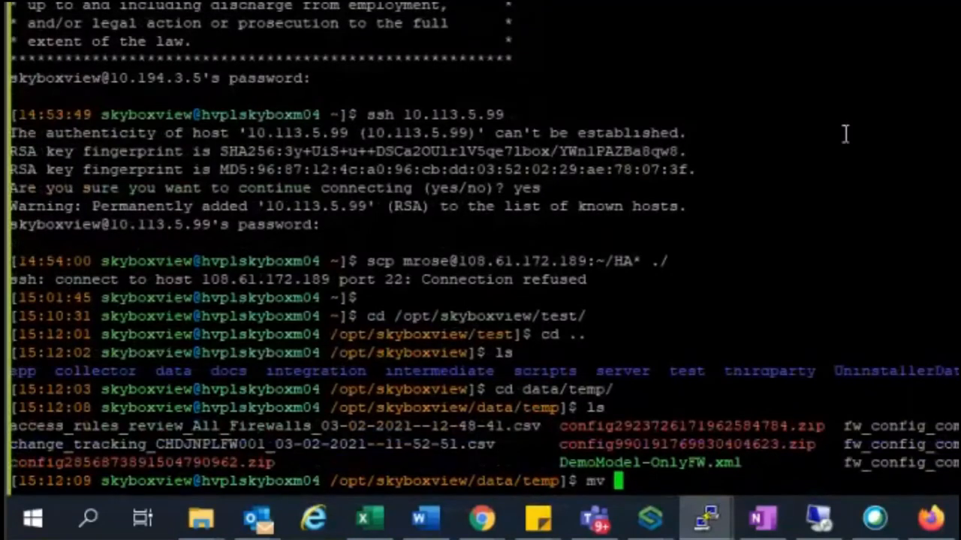
type("cp ha_v7.11.zip ~")
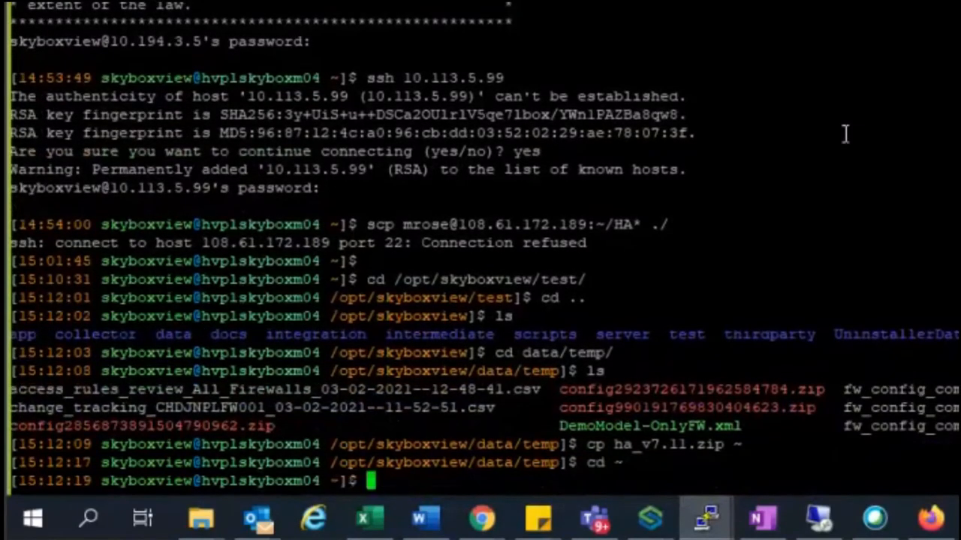
Step: Unzip ha_v7.11.zip and list the extracted folder's contents
type("unzip")
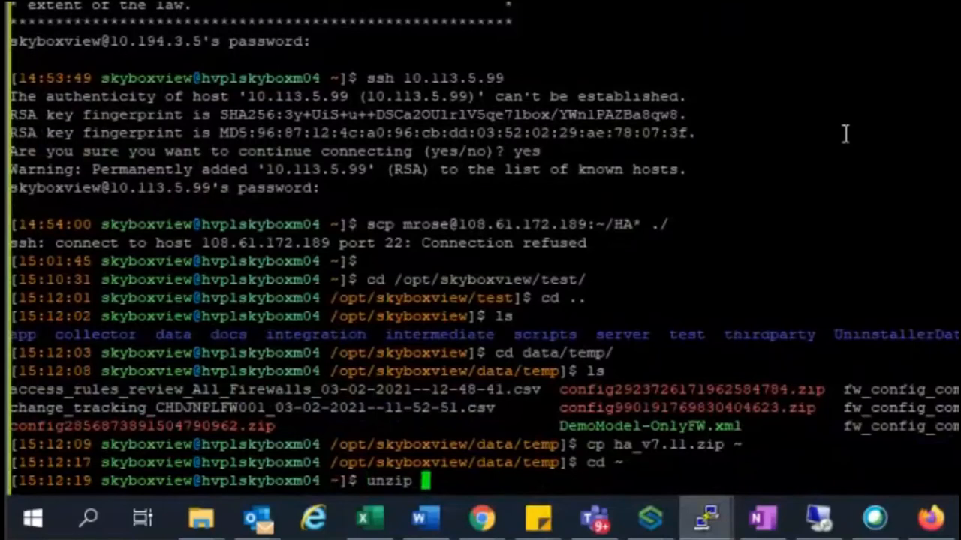
type("ha_v7.11.zip")
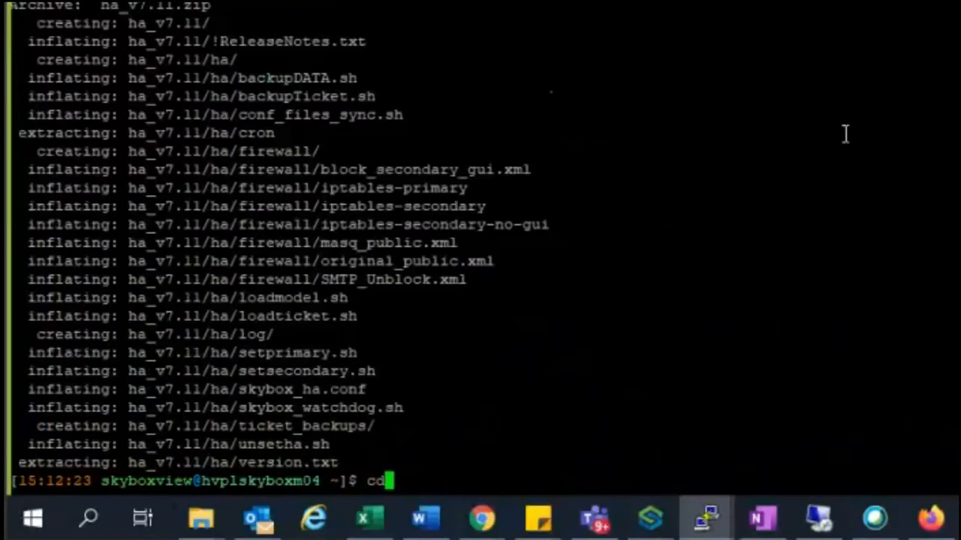
key("Return")
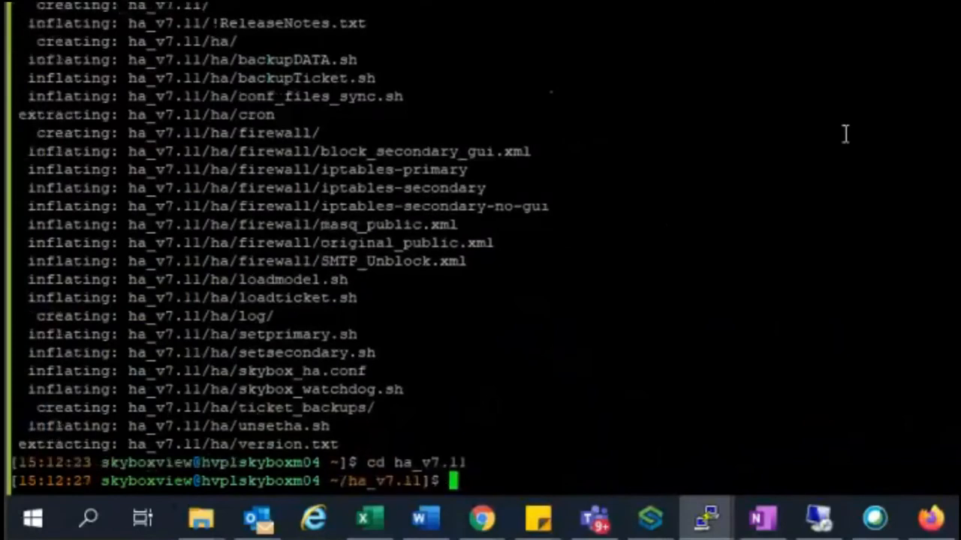
type("l;s")
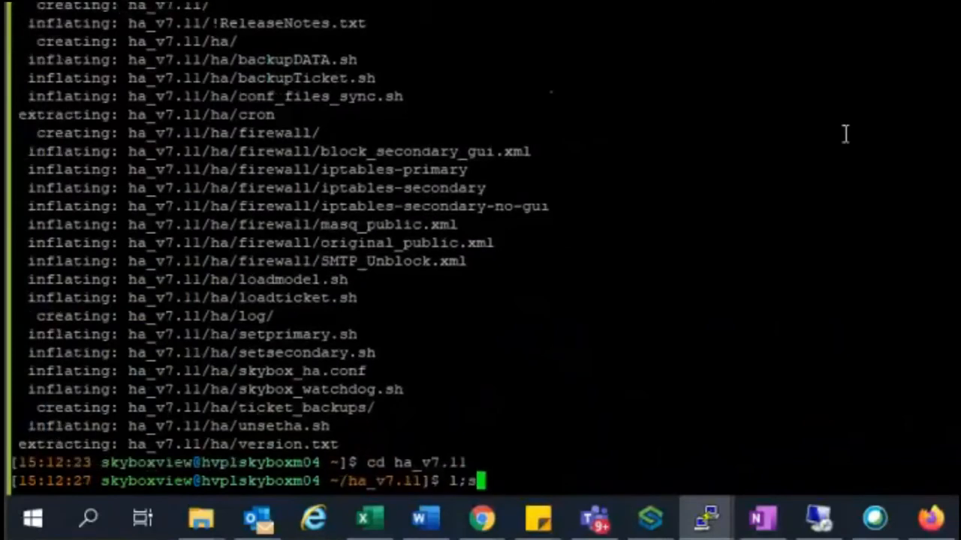
key("Return")
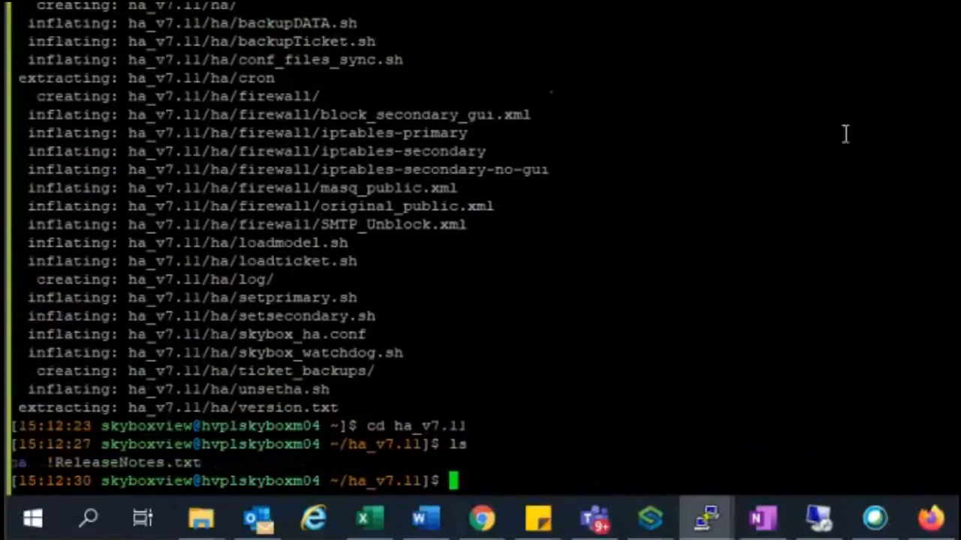
type("c")
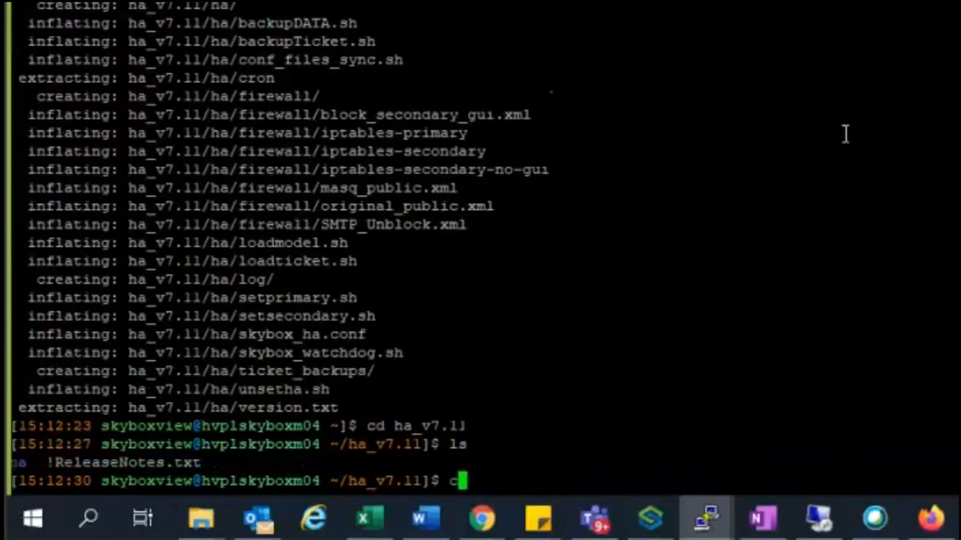
key("Return")
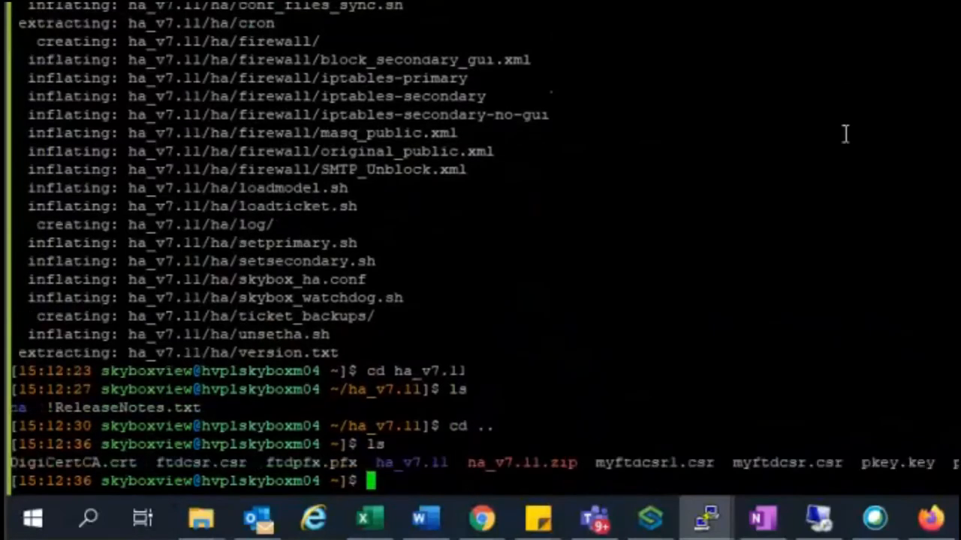
Step: Move the inner ha folder up into the home directory
type("mv ha_v7.11 ha")
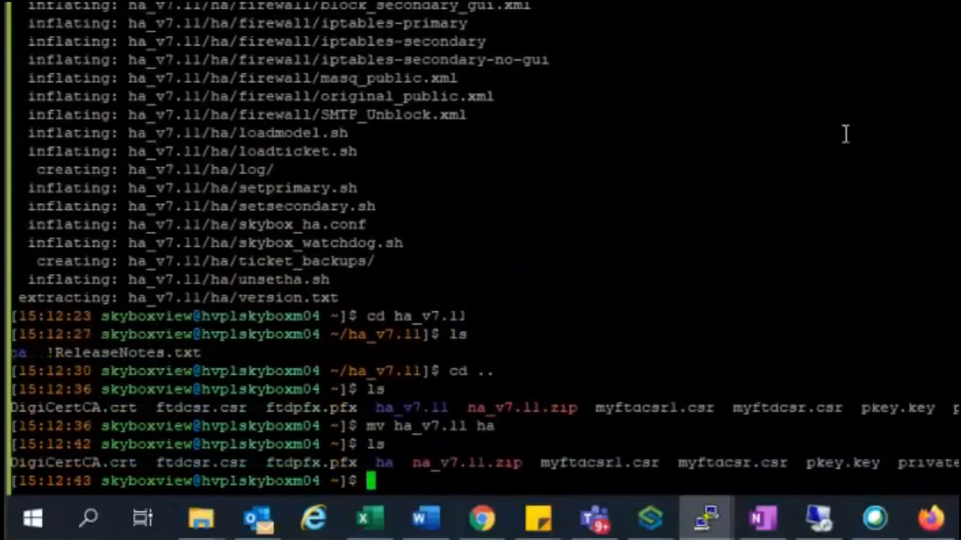
type("cd ha")
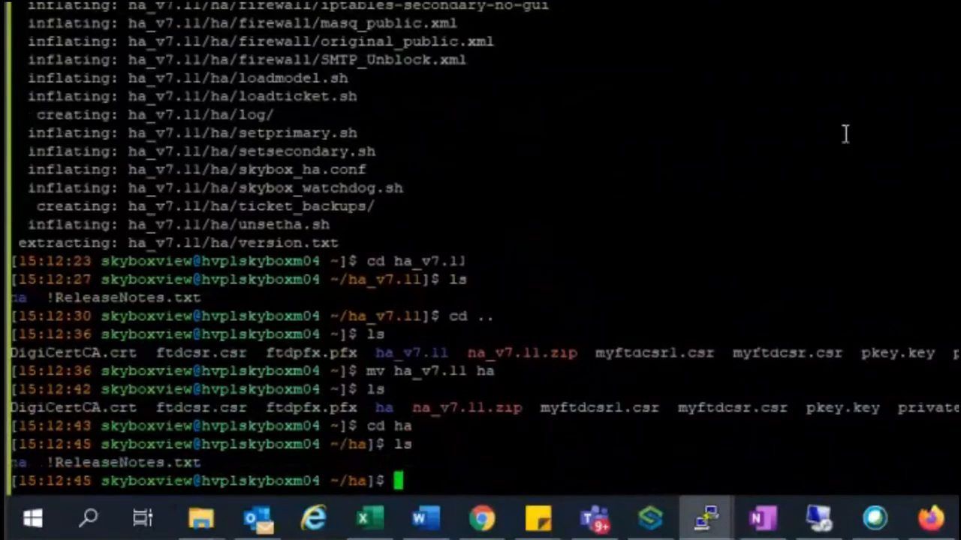
type("cd ..")
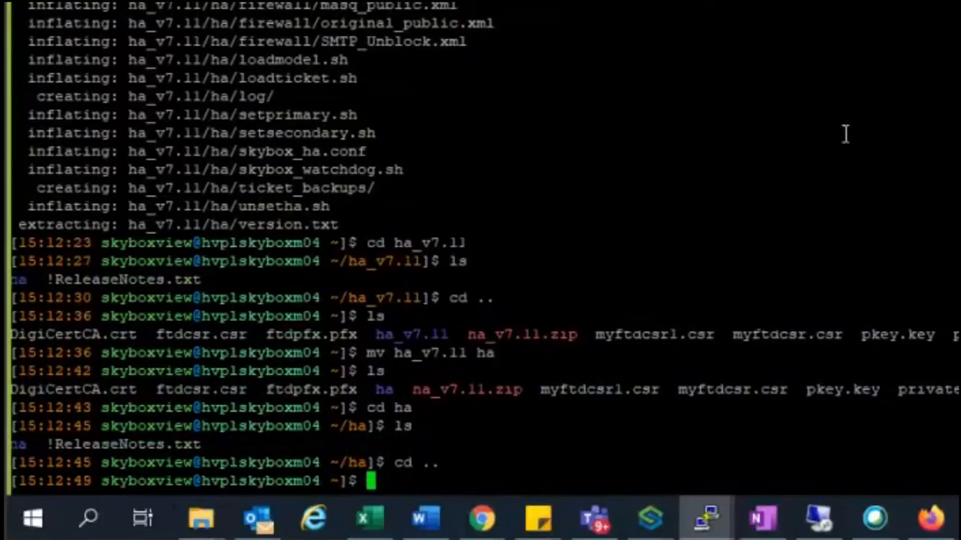
type("mv ha temp")
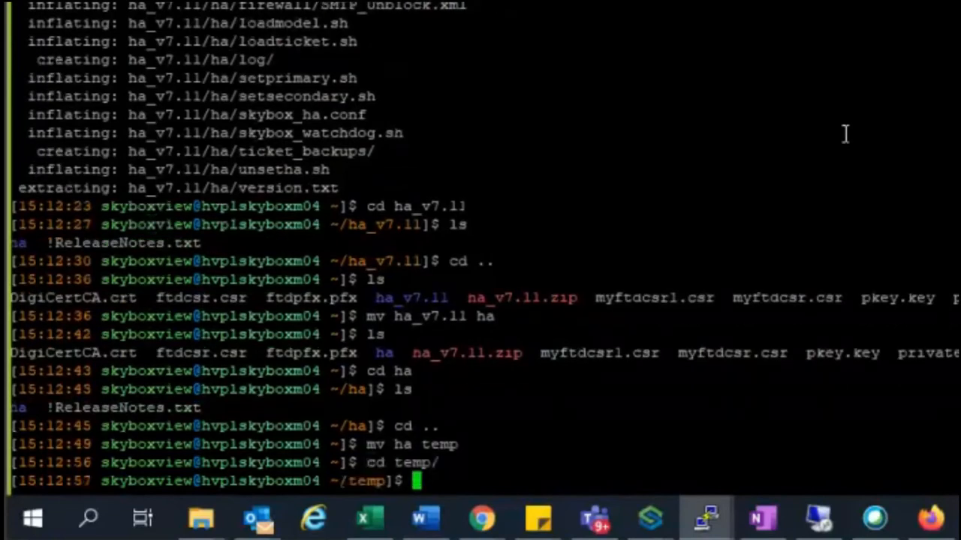
type("mv ha/")
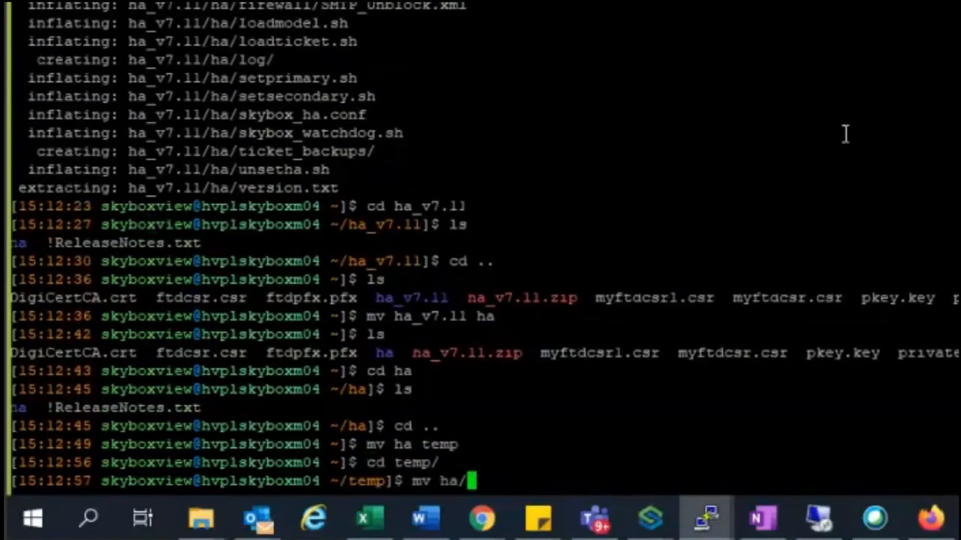
key("Backspace")
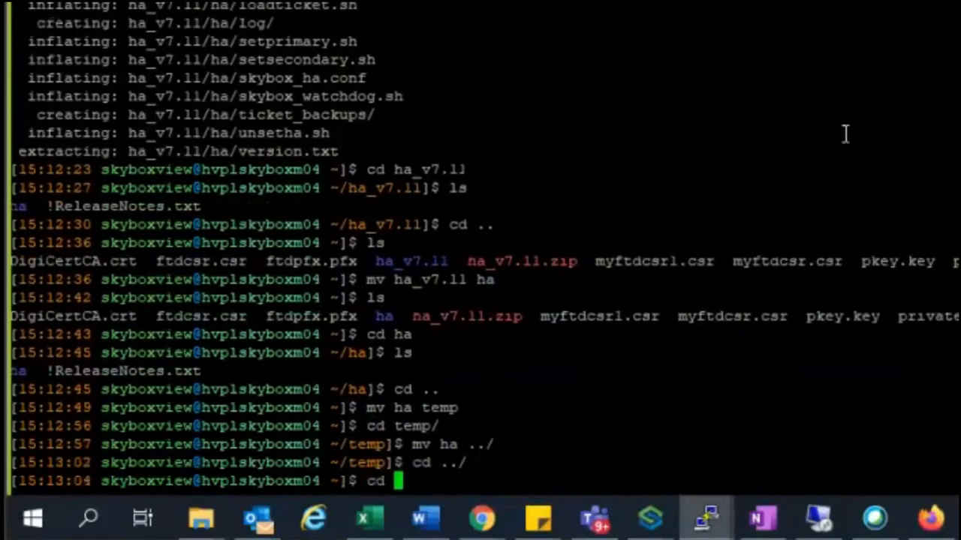
key("Return")
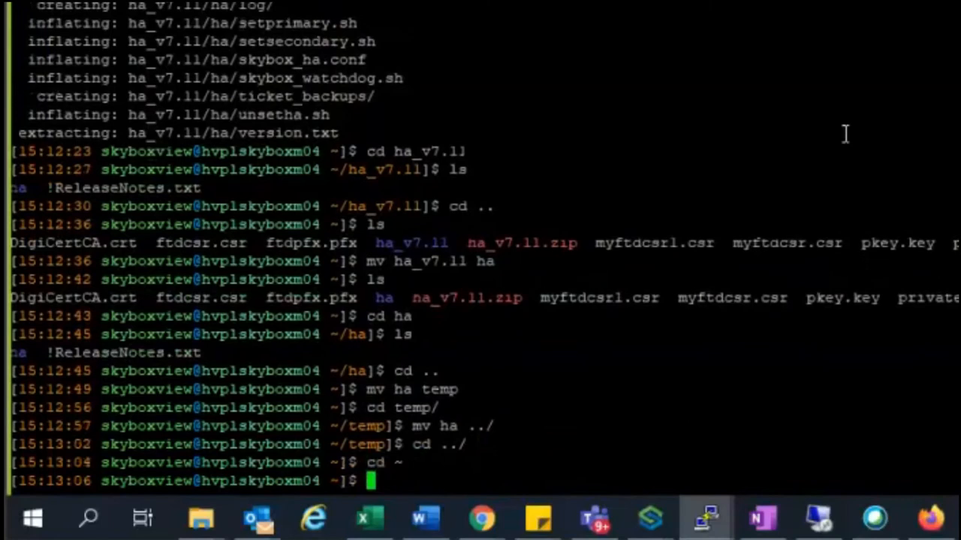
Step: Open ha/skybox_ha.conf in vim
type("nano")
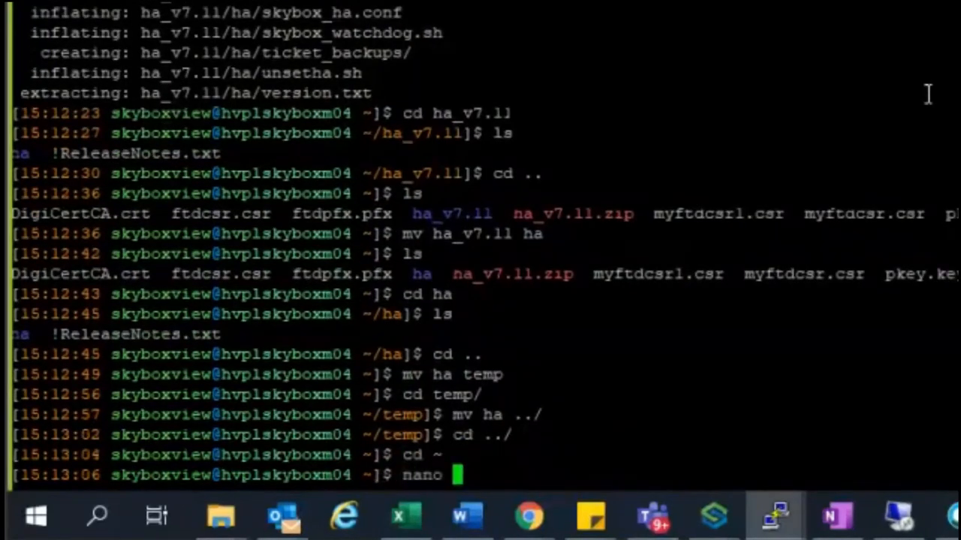
type("vim")
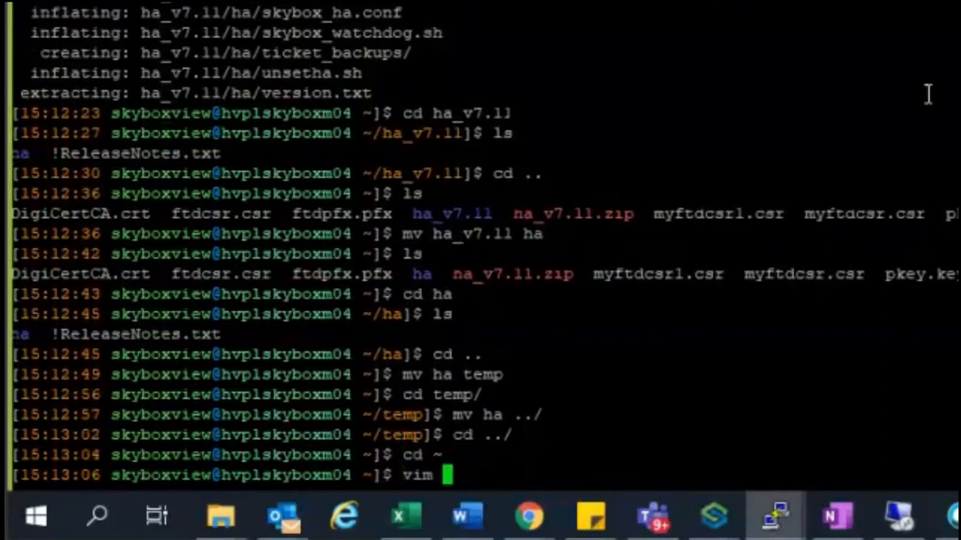
type("ha")
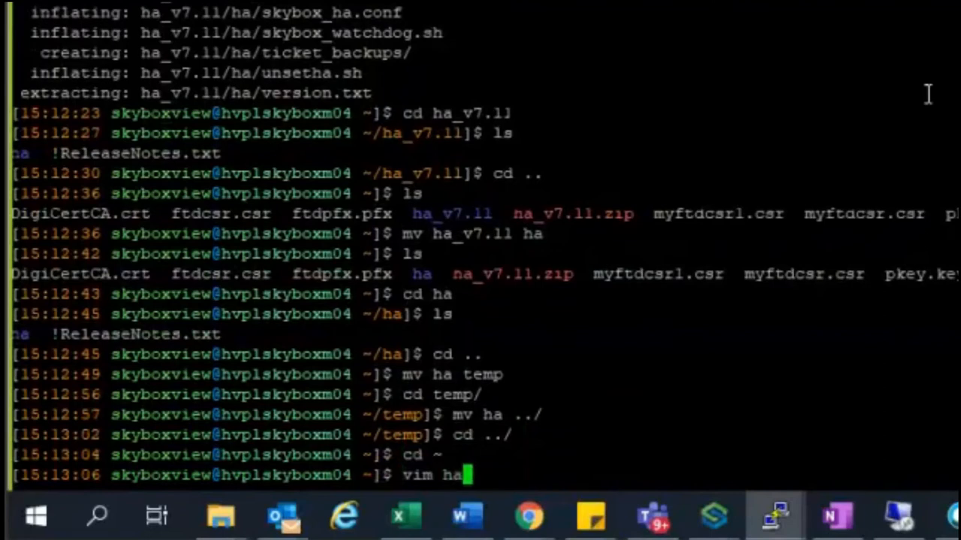
type("/s")
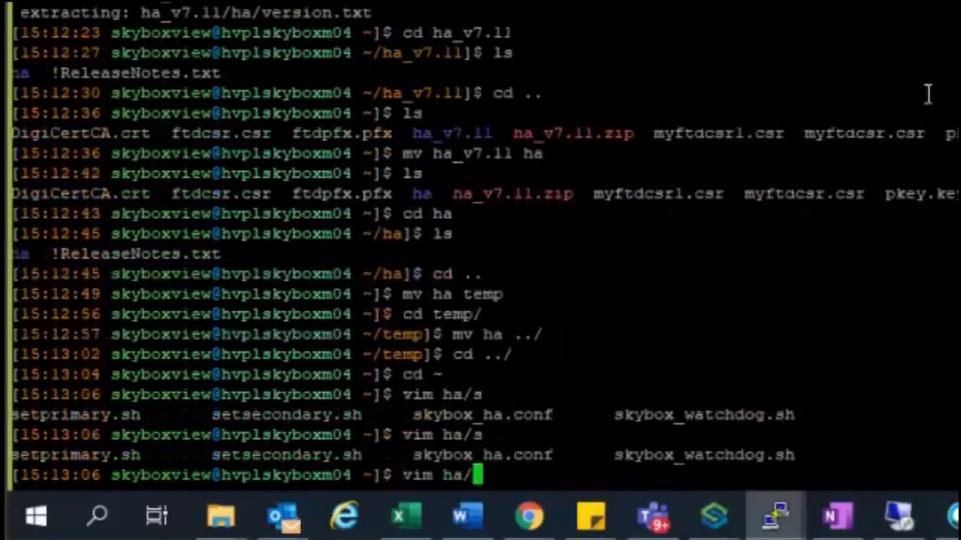
type("skybox_ha.conf")
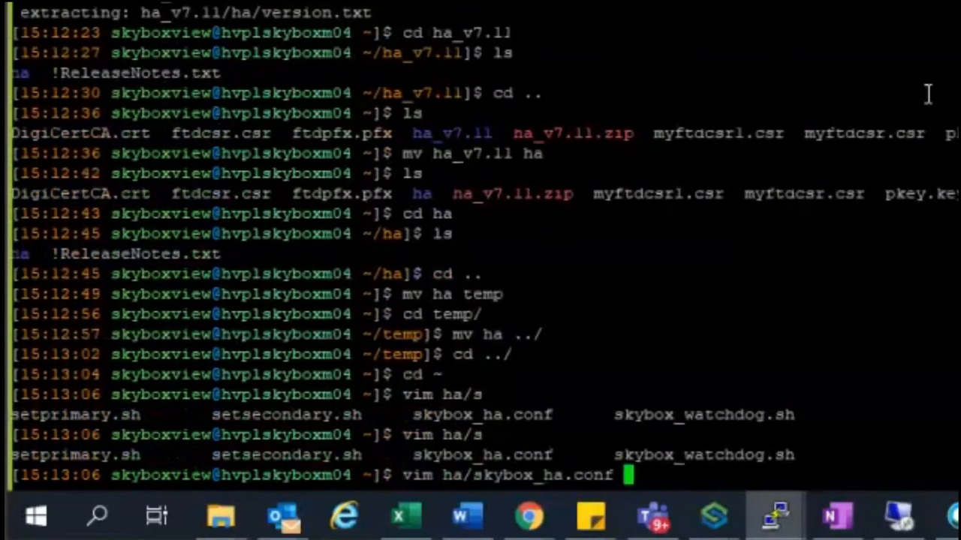
key("Return")
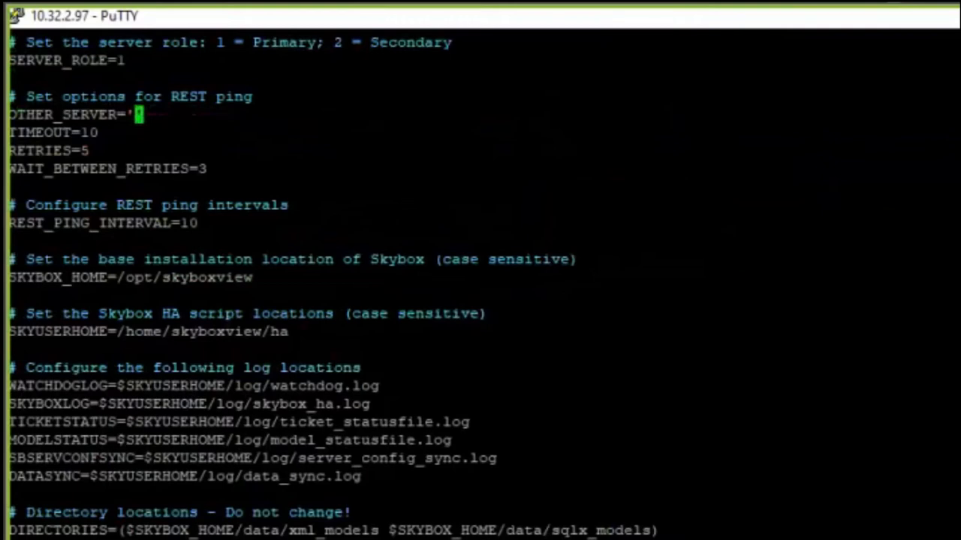
Step: Set OTHER_SERVER to 10.34.2.97 in skybox_ha.conf, keeping SERVER_ROLE=1
type("10.34.")
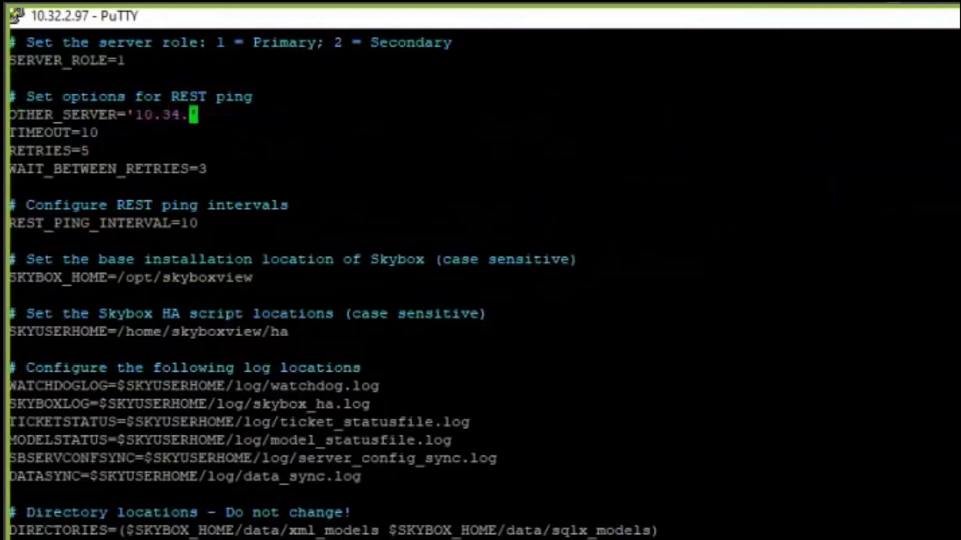
type("2.")
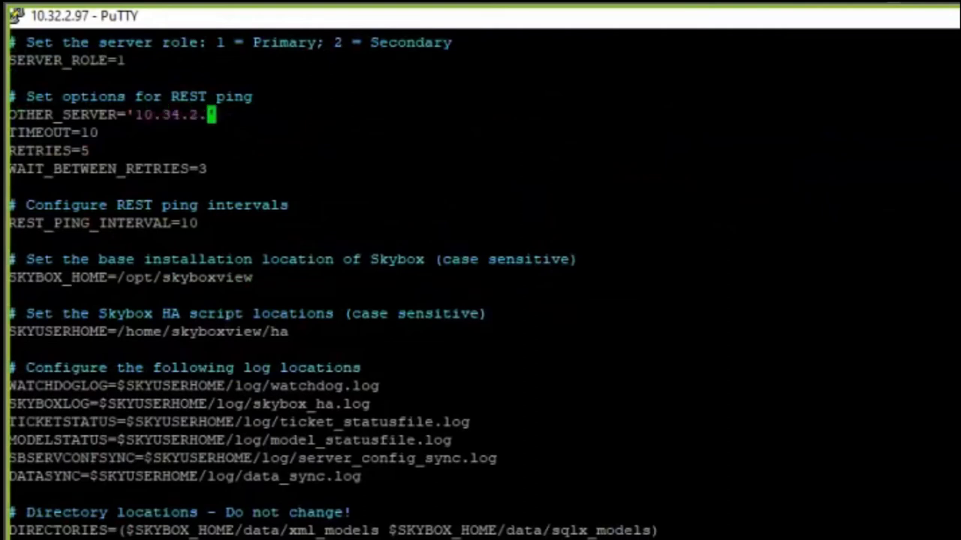
type("97")
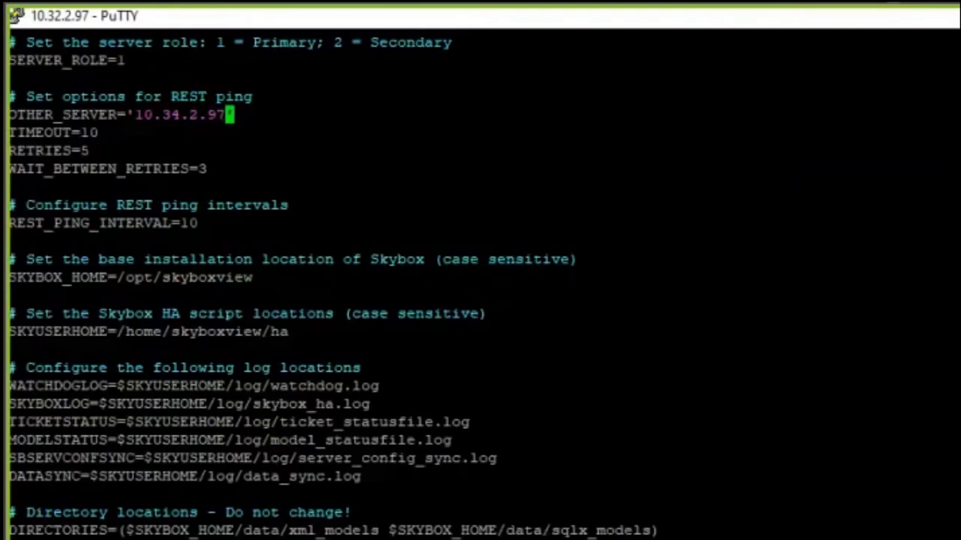
mouse_move(420, 408)
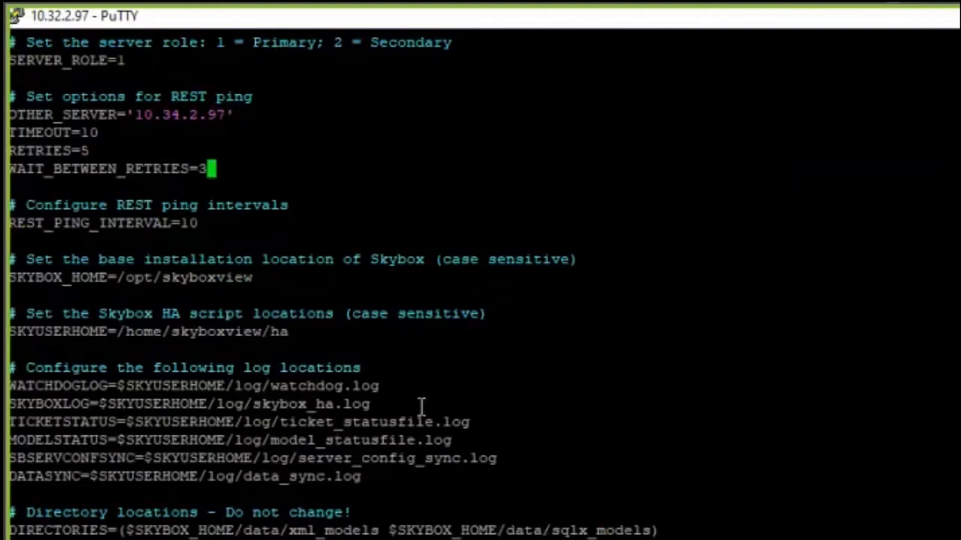
left_click(229, 403)
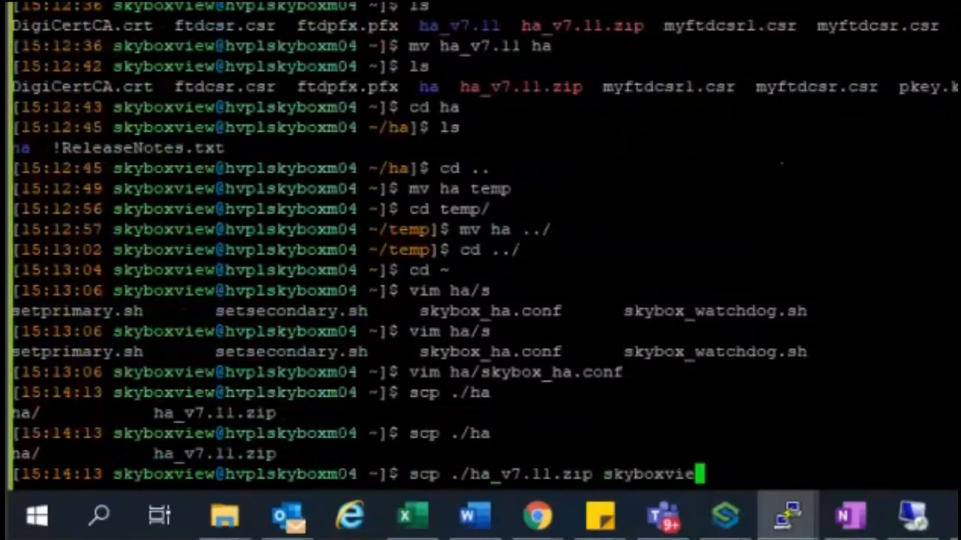
type("w@")
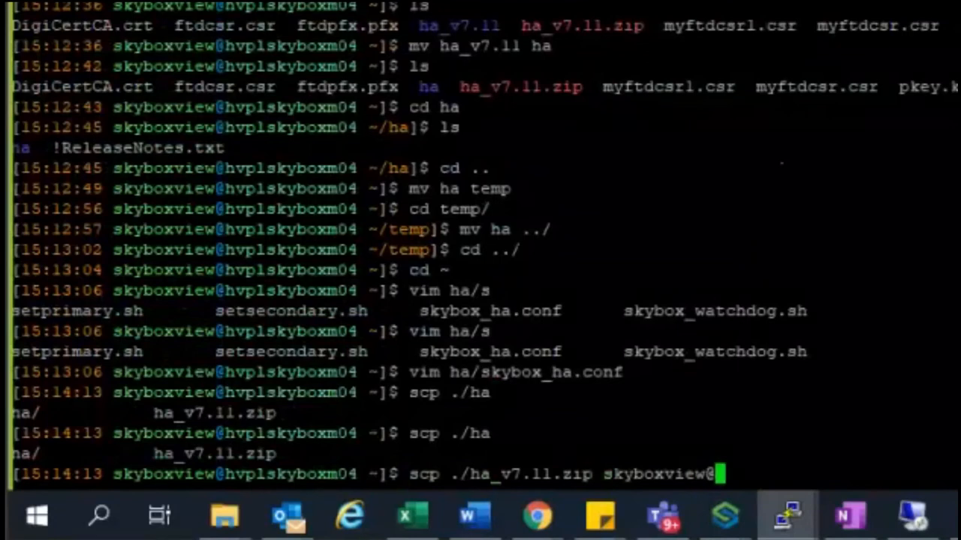
type("10.")
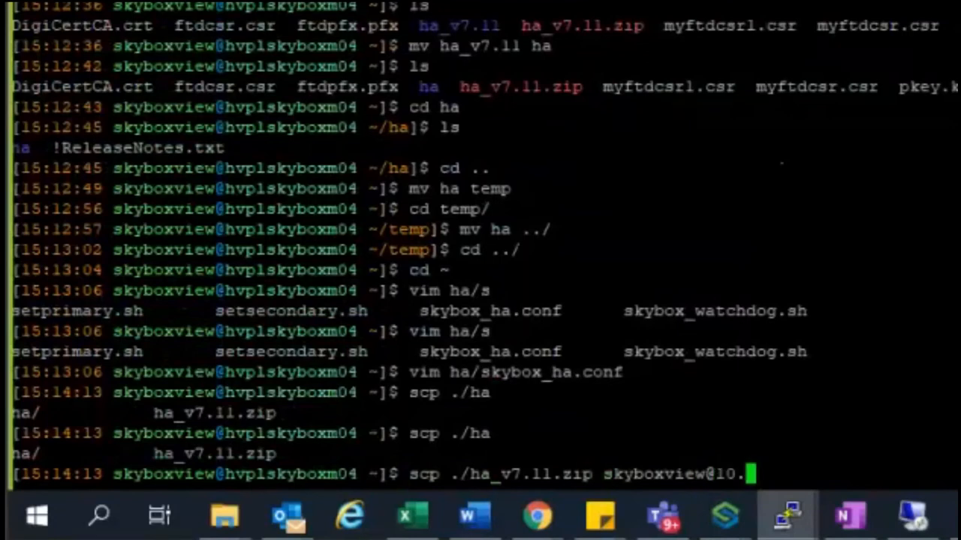
type("34.2.")
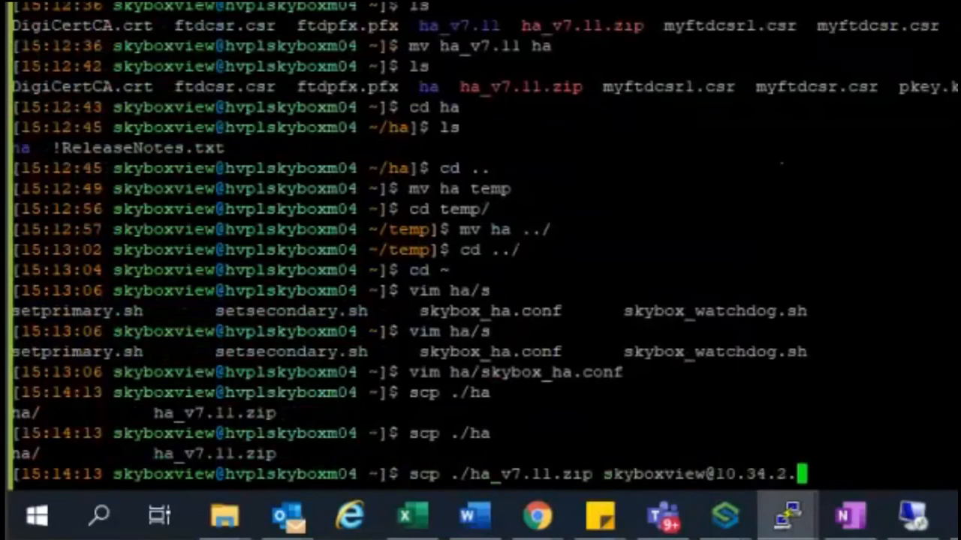
type("97:~")
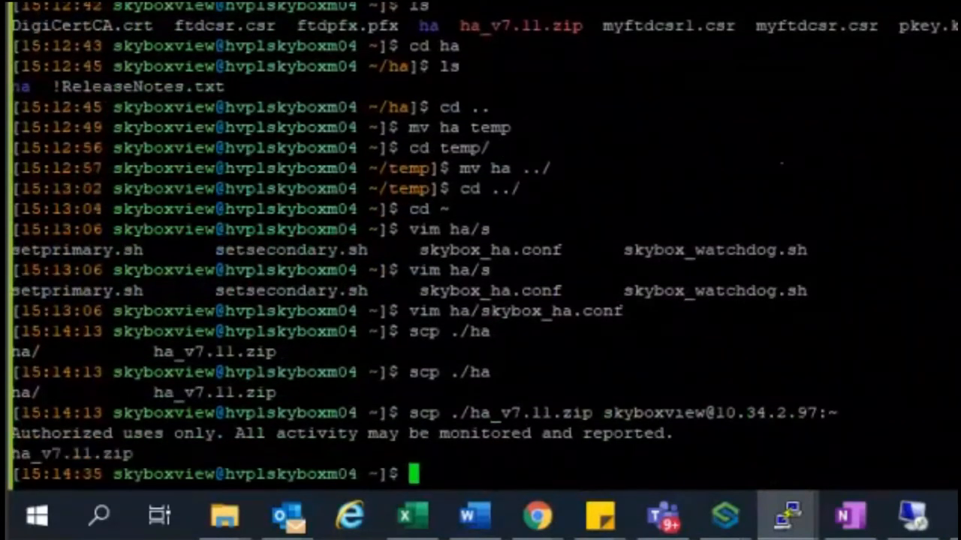
type("ss")
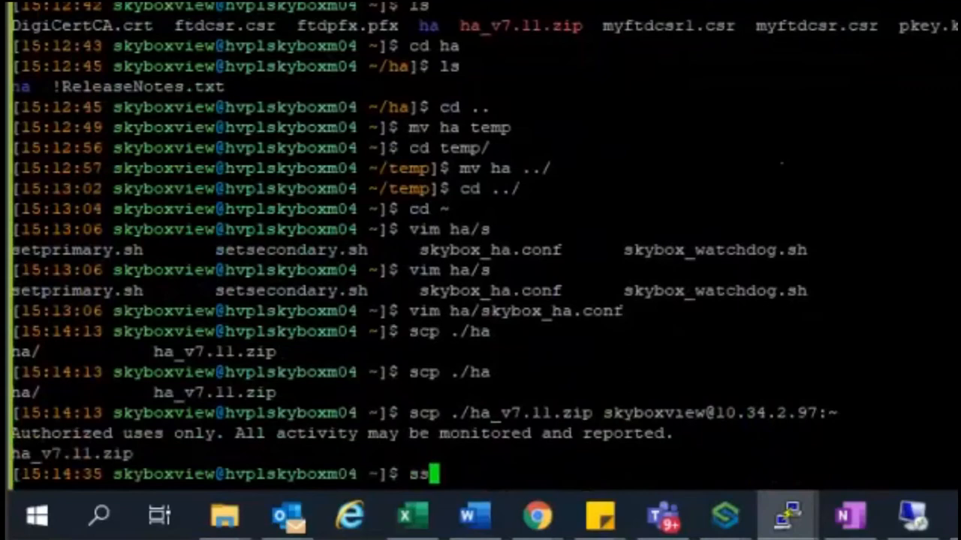
type("h sky")
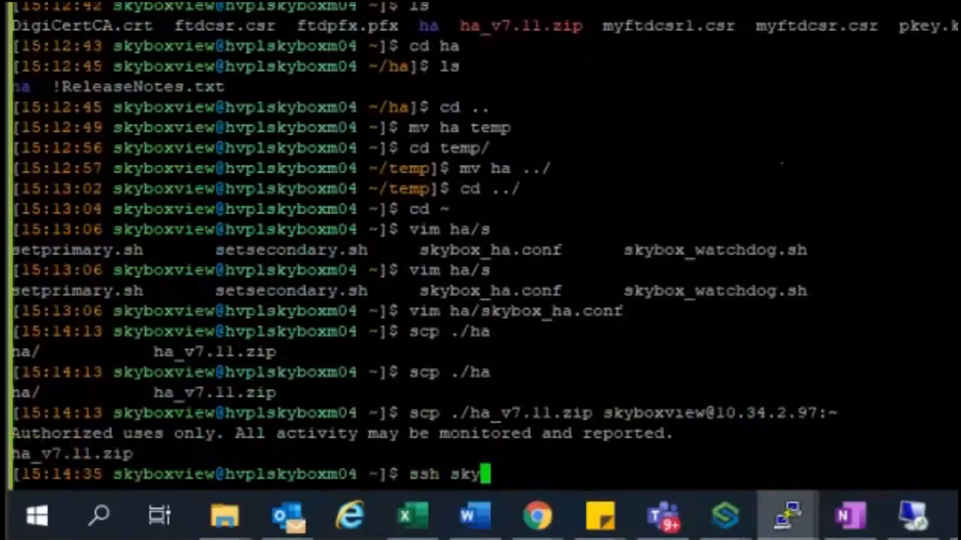
type("boxview@")
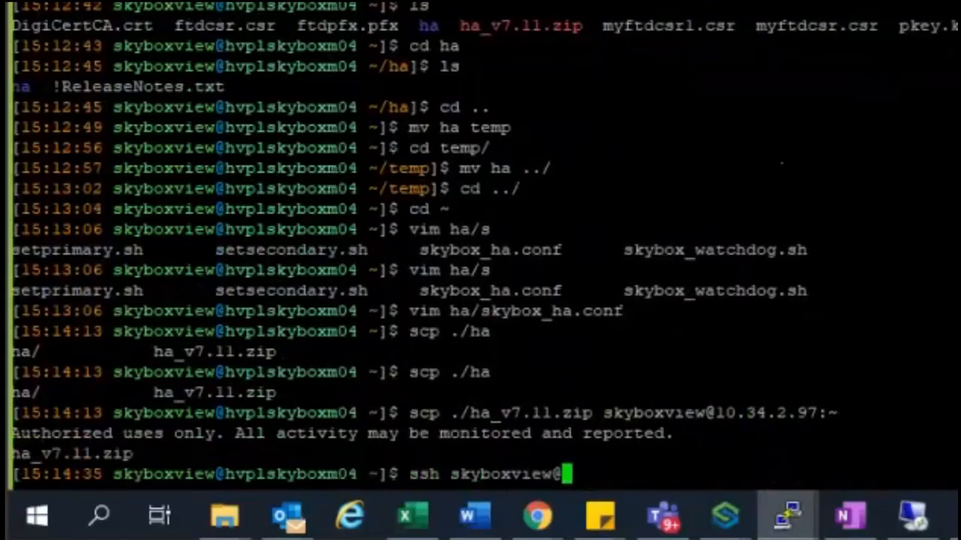
type("10.34.2.97")
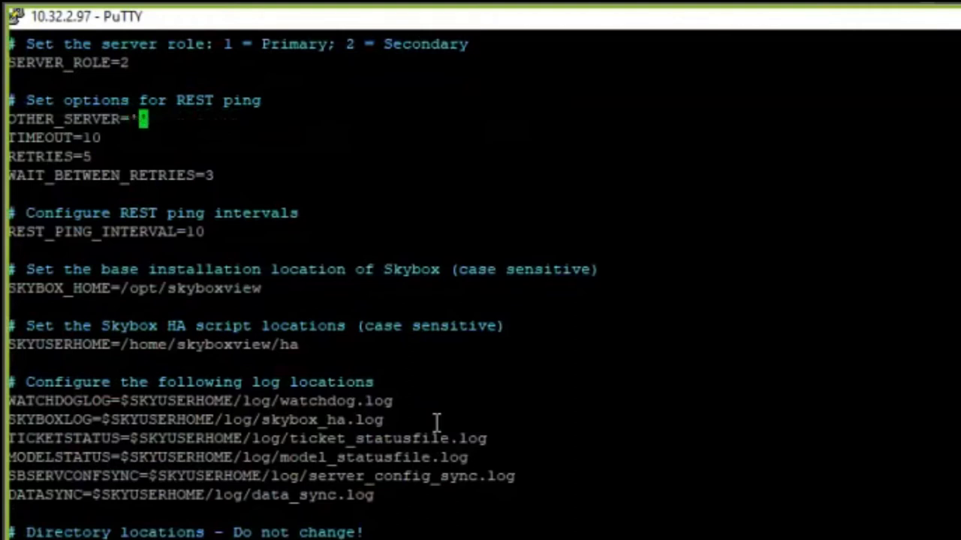
Step: Set SERVER_ROLE=2 and OTHER_SERVER='10.32.2.97' in the peer's skybox_ha.conf
type("10")
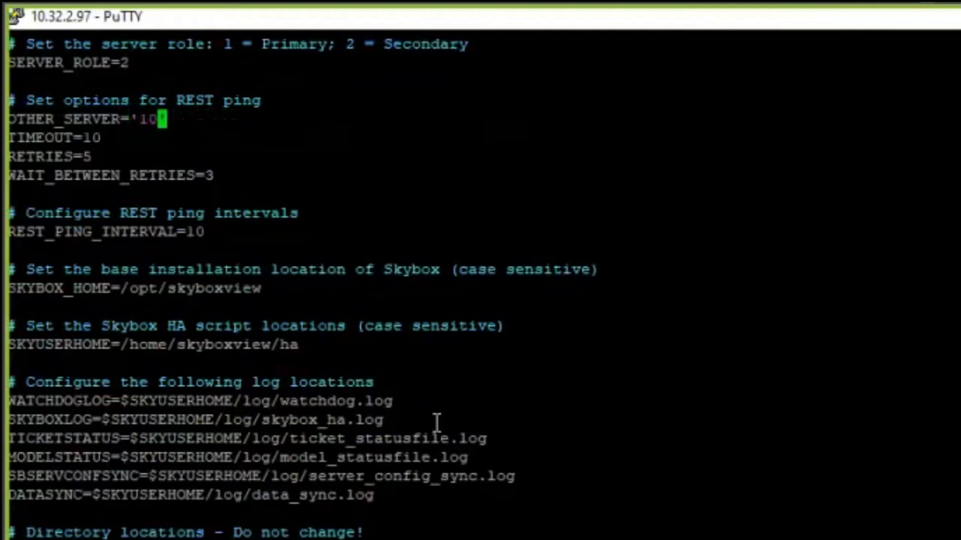
type(".")
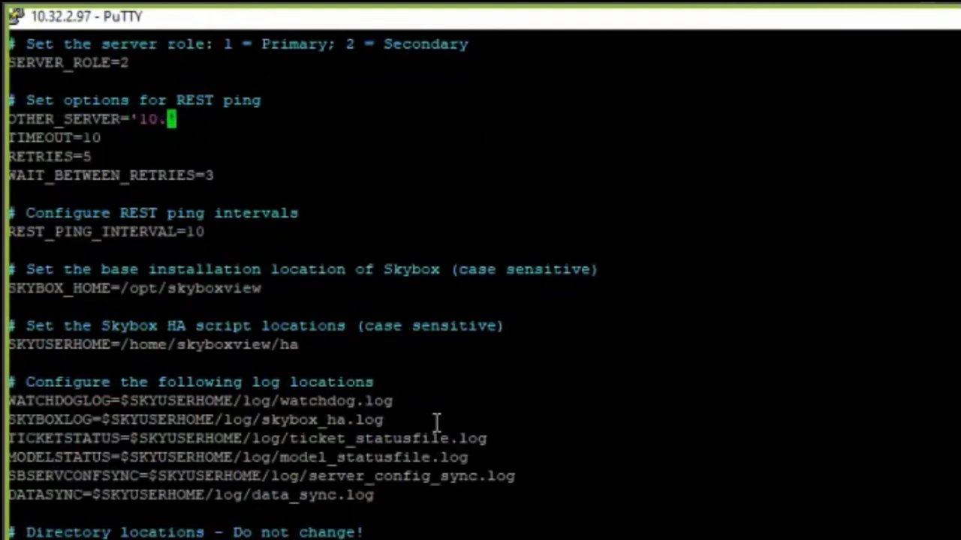
type("32.")
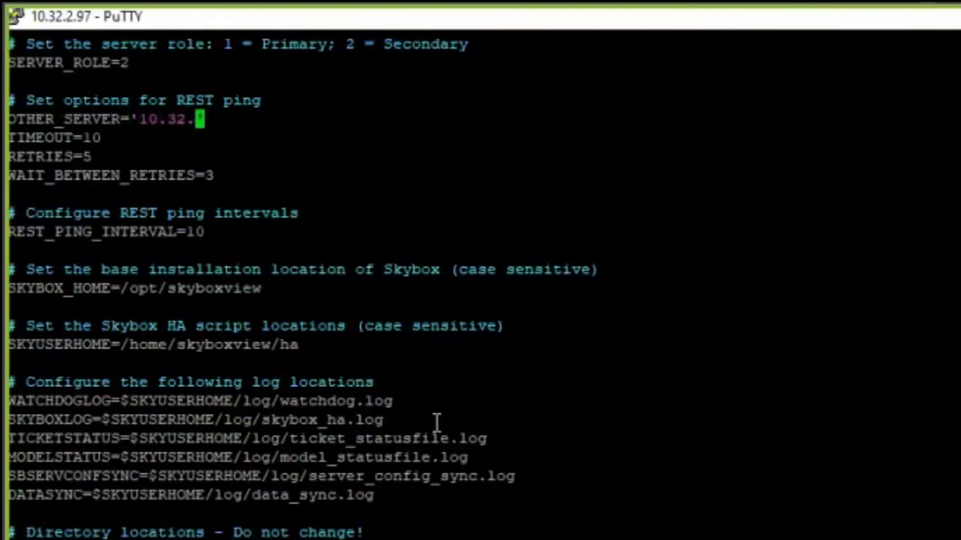
type("2.97'")
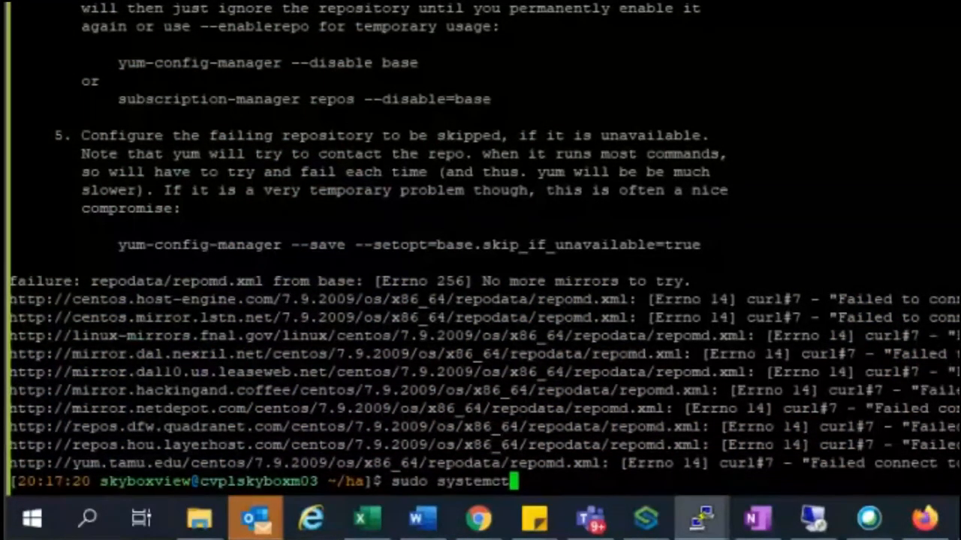
Step: Enable and start incrond with sudo systemctl, then verify it with ps ax | grep inc
type("enable incron")
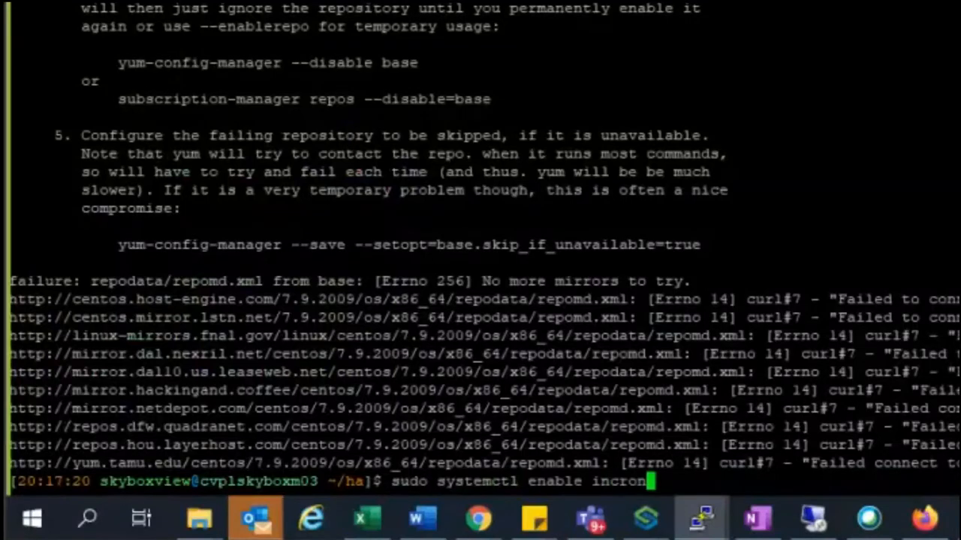
key("Return")
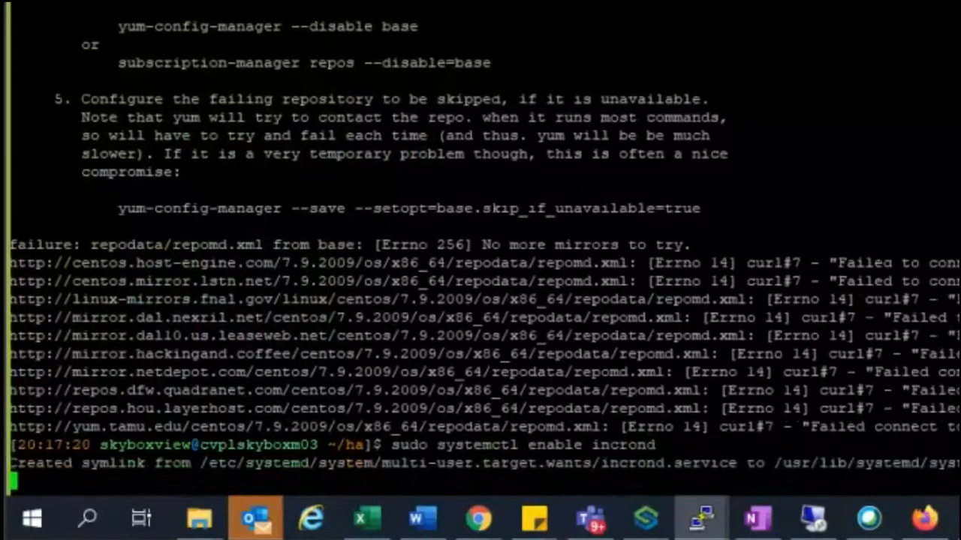
key("Return")
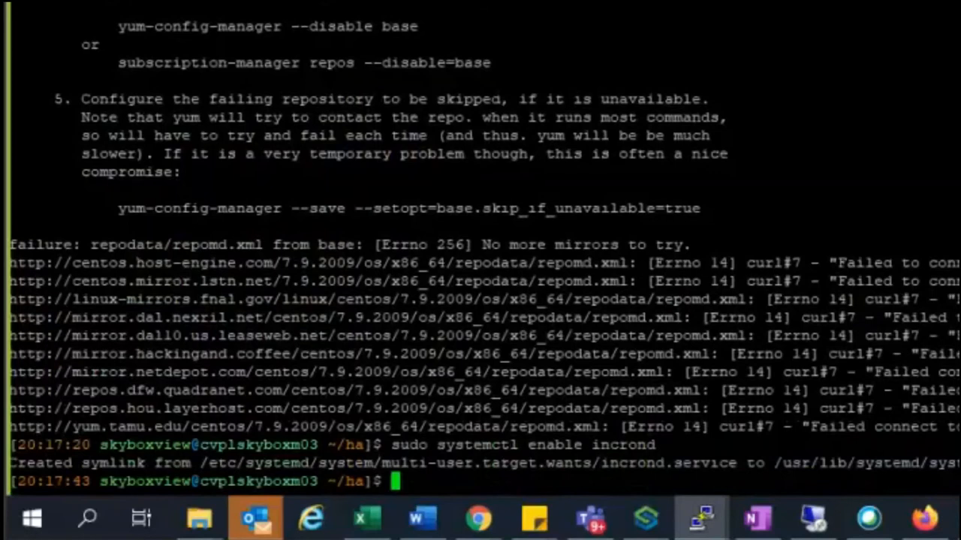
type("sudo systemctl enable incrond")
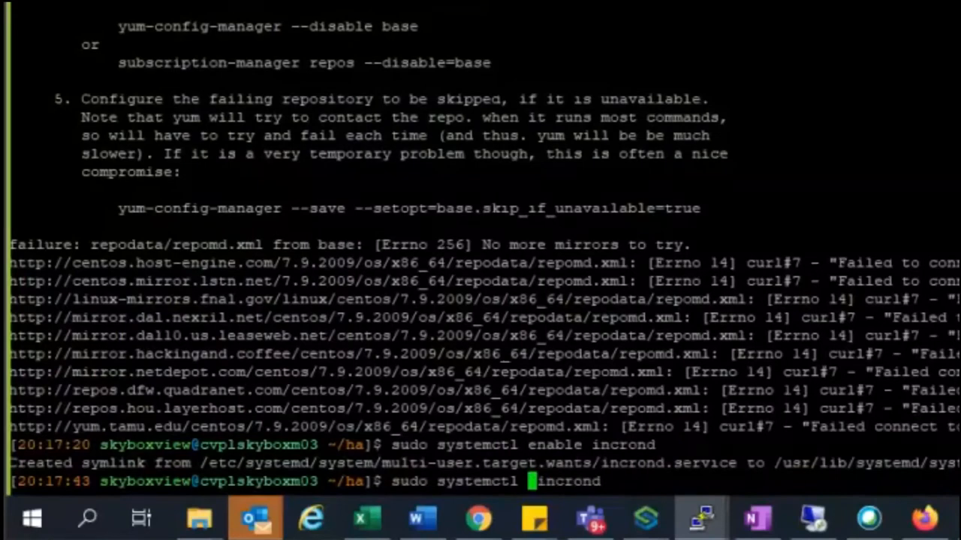
key("Return")
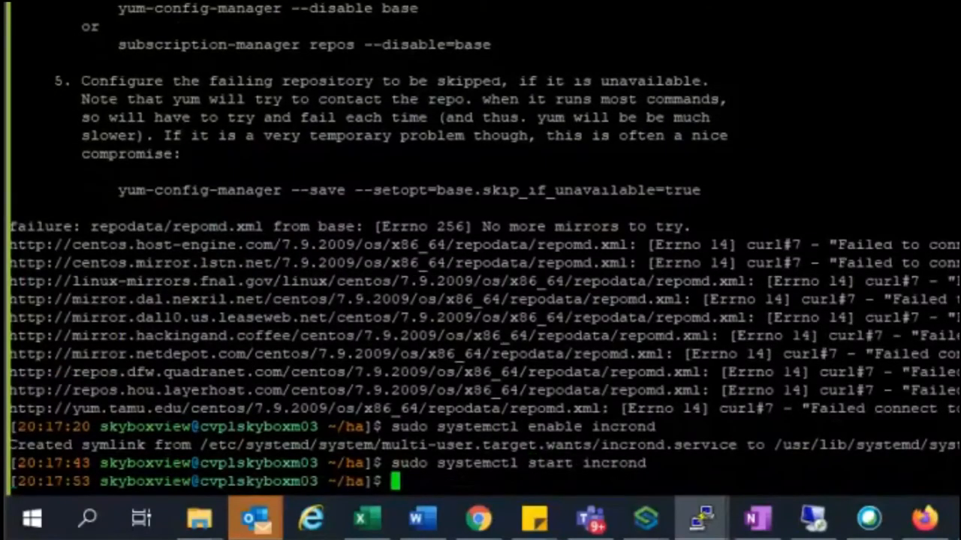
type("ps ax | grep inc")
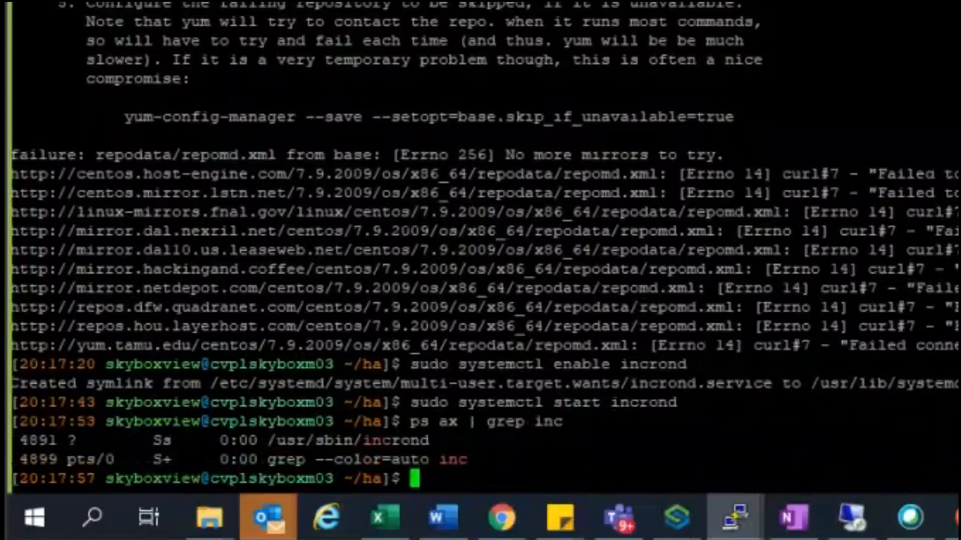
type("./sets")
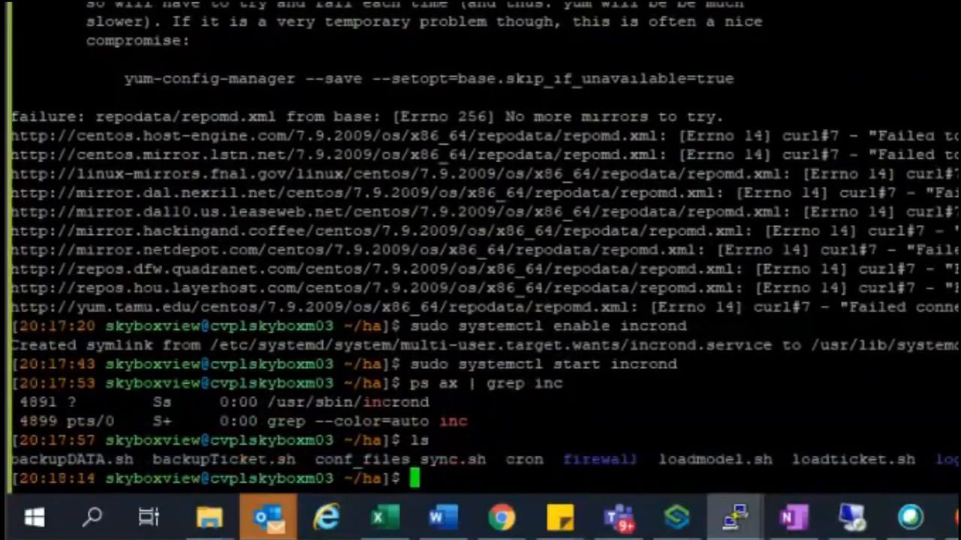
Step: Make the HA scripts executable, run setsecondary.sh auto, then exit the remote session
type("c")
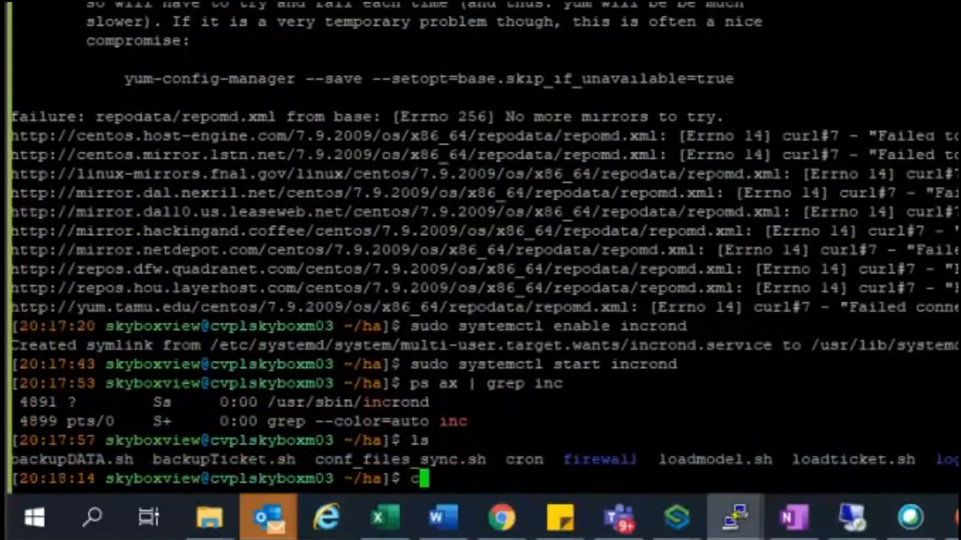
type("hmod +x ./")
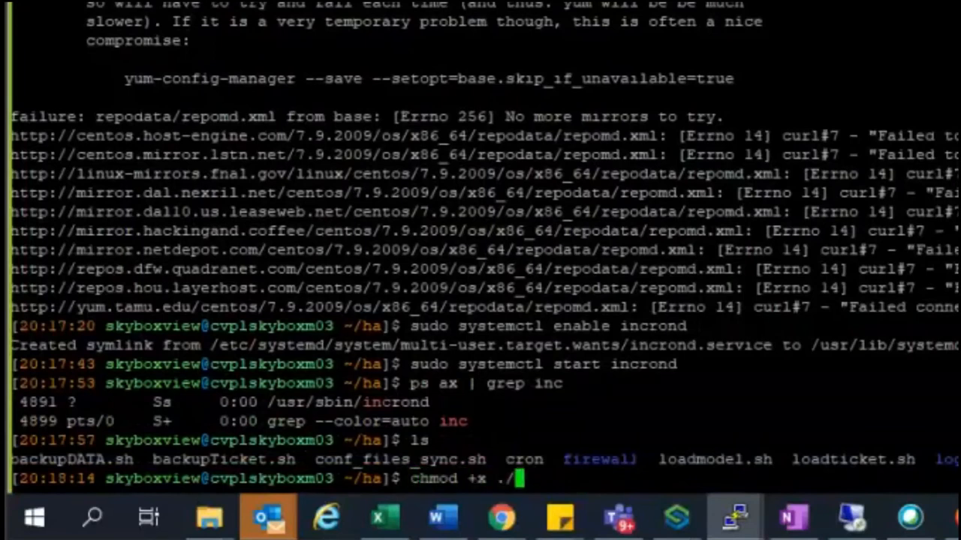
type("*.sh")
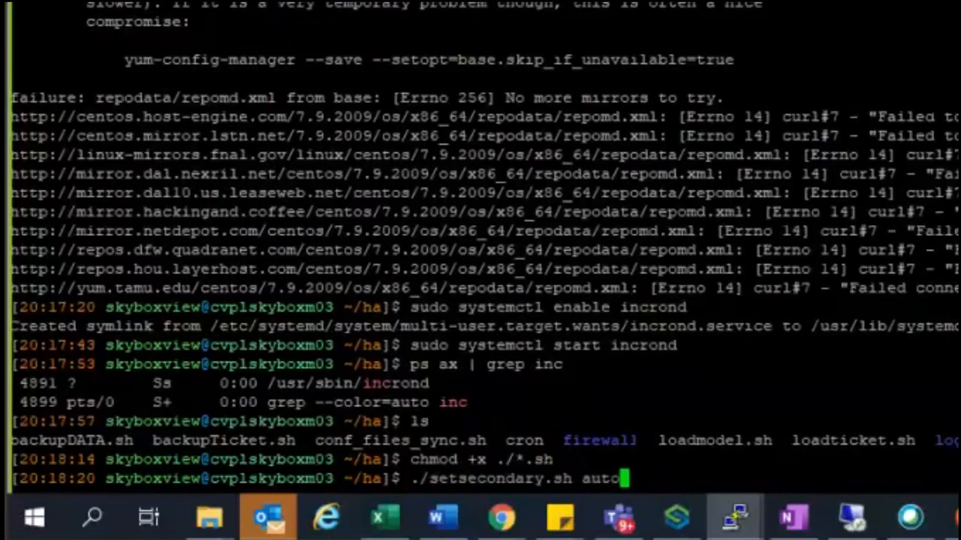
key("Return")
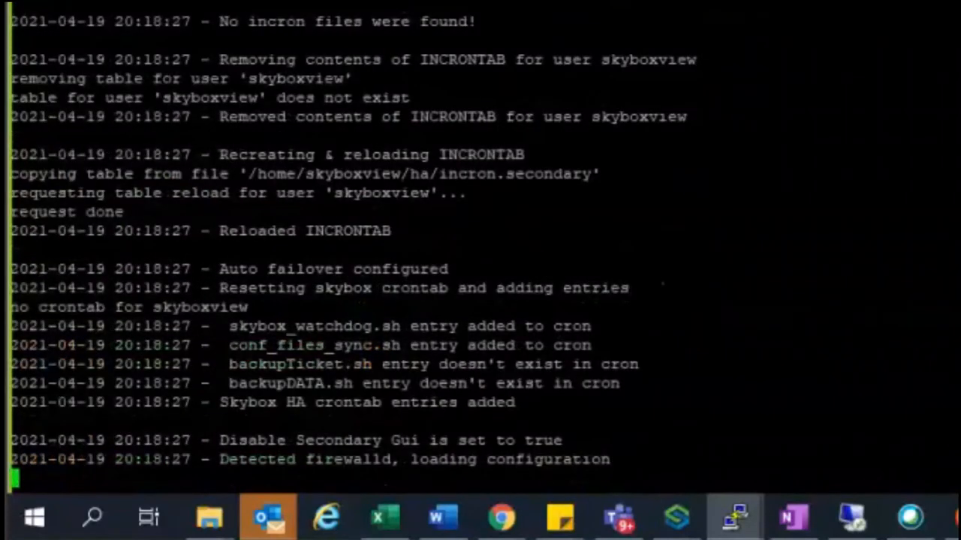
scroll("down", 3)
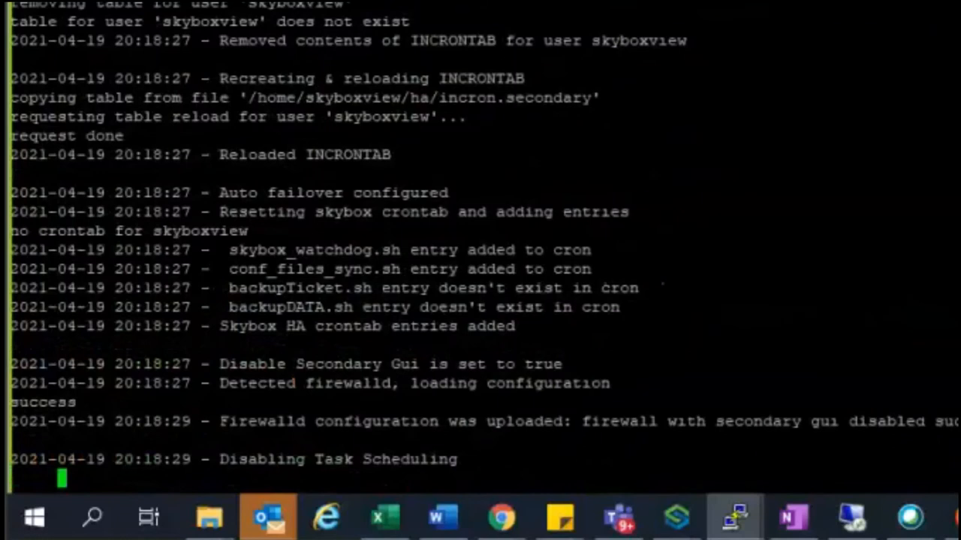
scroll("down", 3)
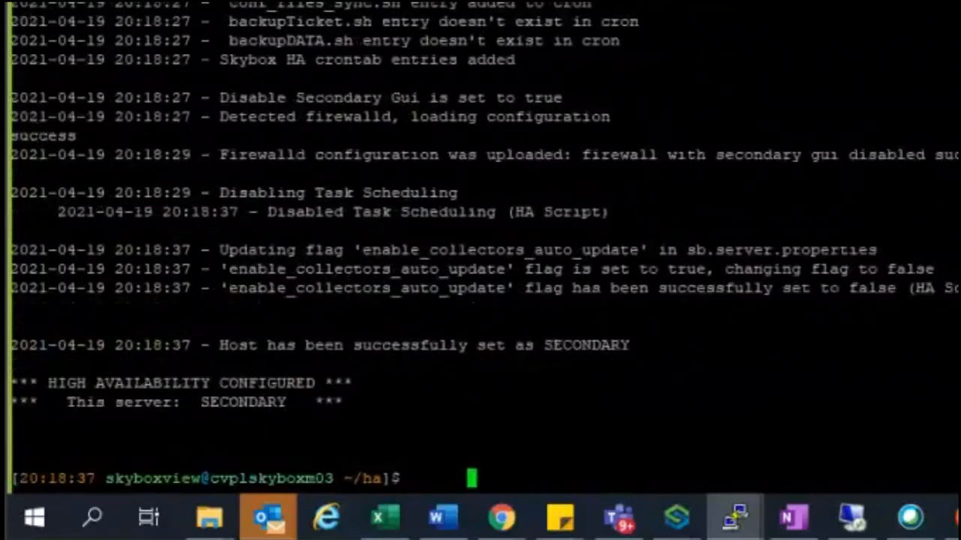
type("exit")
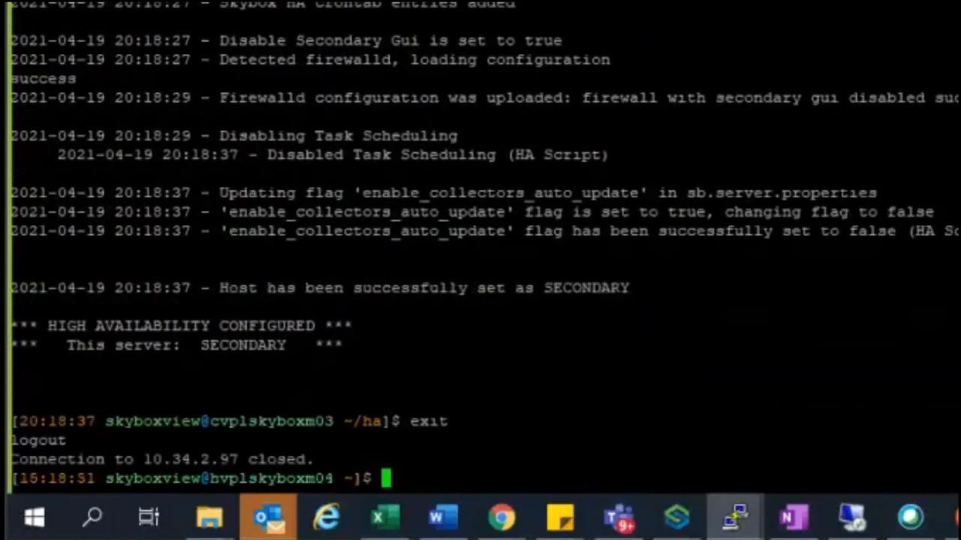
Step: Abandon the stalled sudo visudo edit and re-authenticate sudo by listing the home folder
type("sudo")
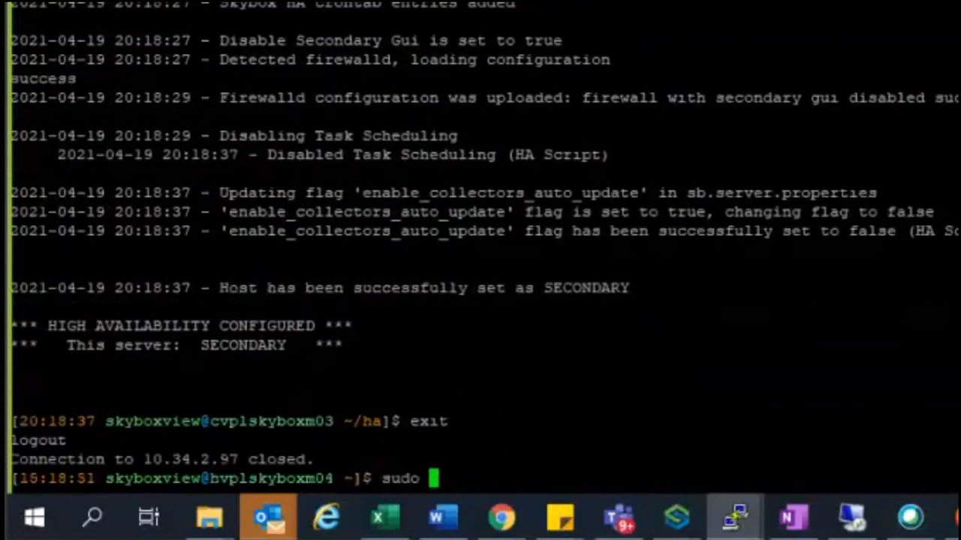
type("visudo")
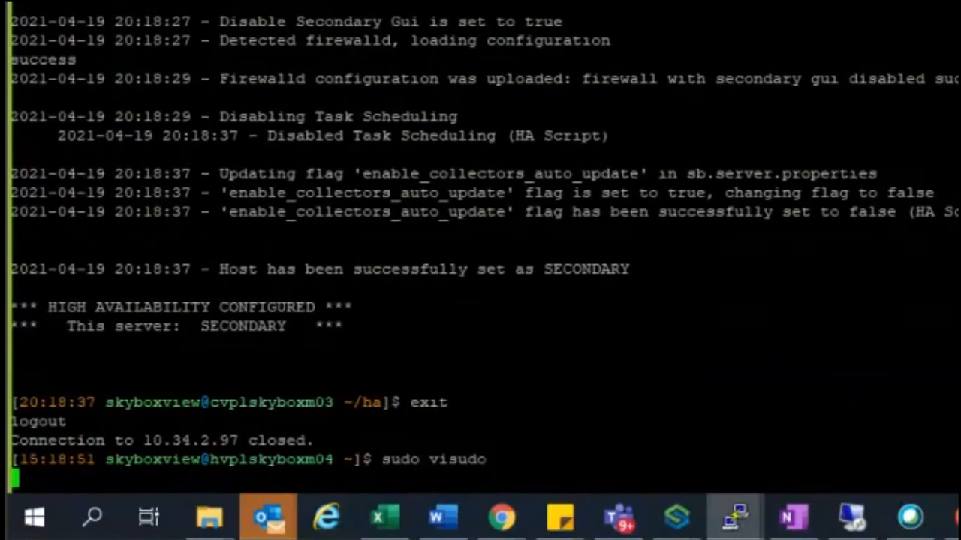
key("Return")
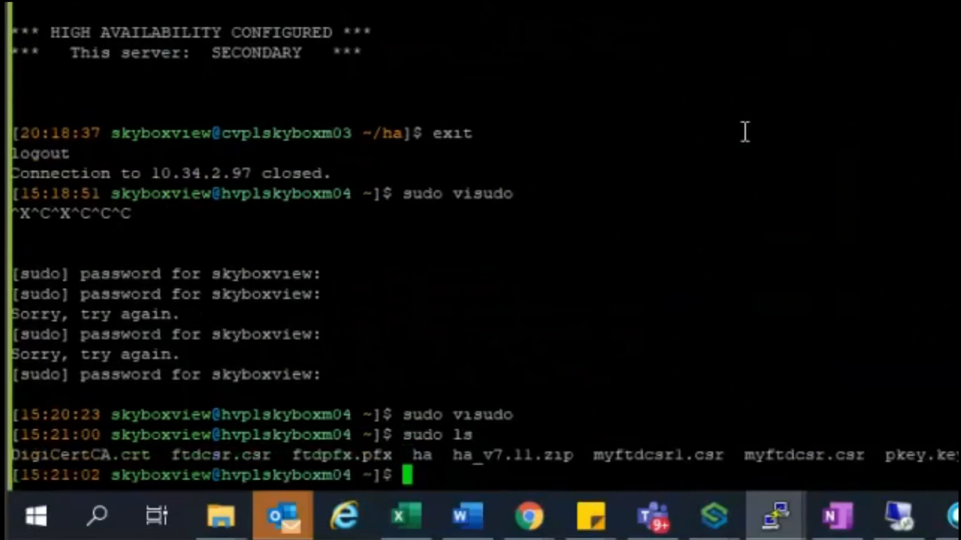
type("sudo -k")
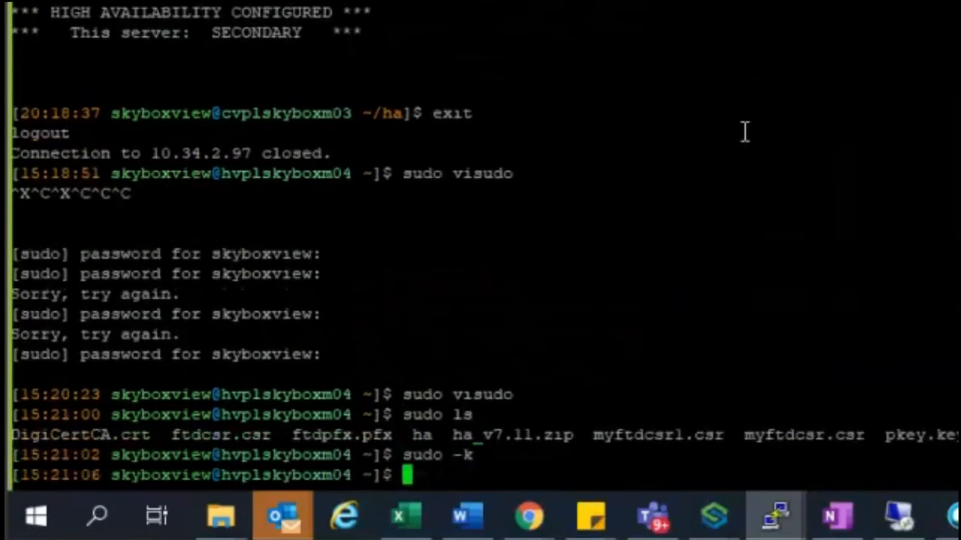
type("sudo")
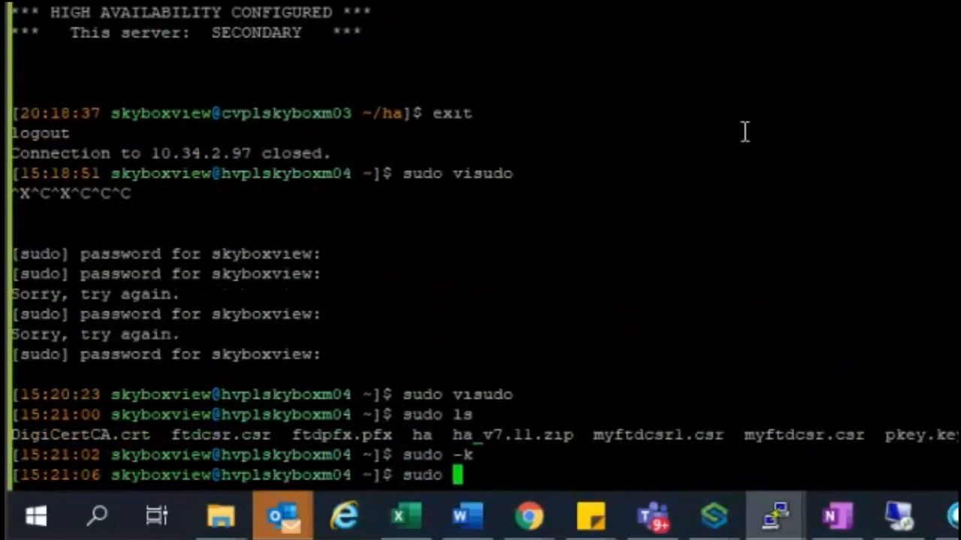
key("Return")
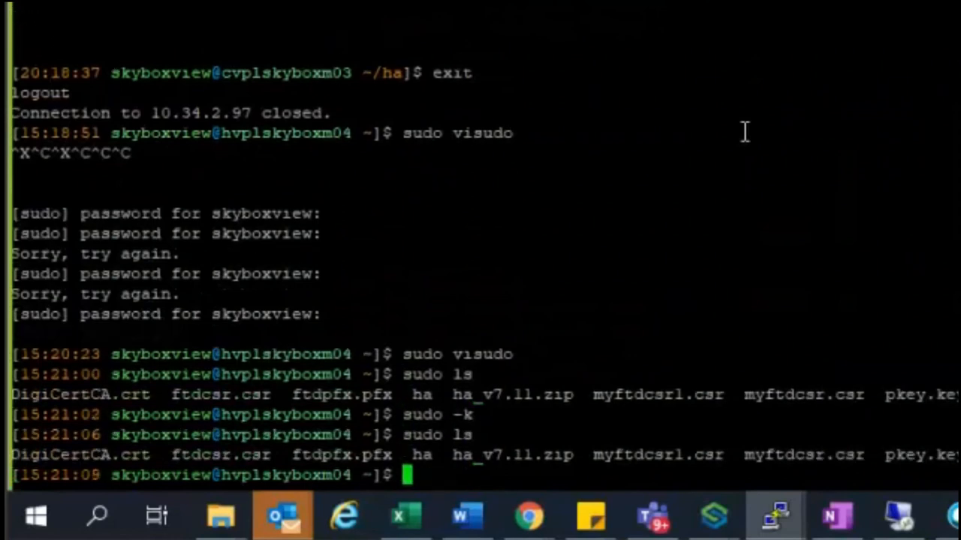
type("cd ~/")
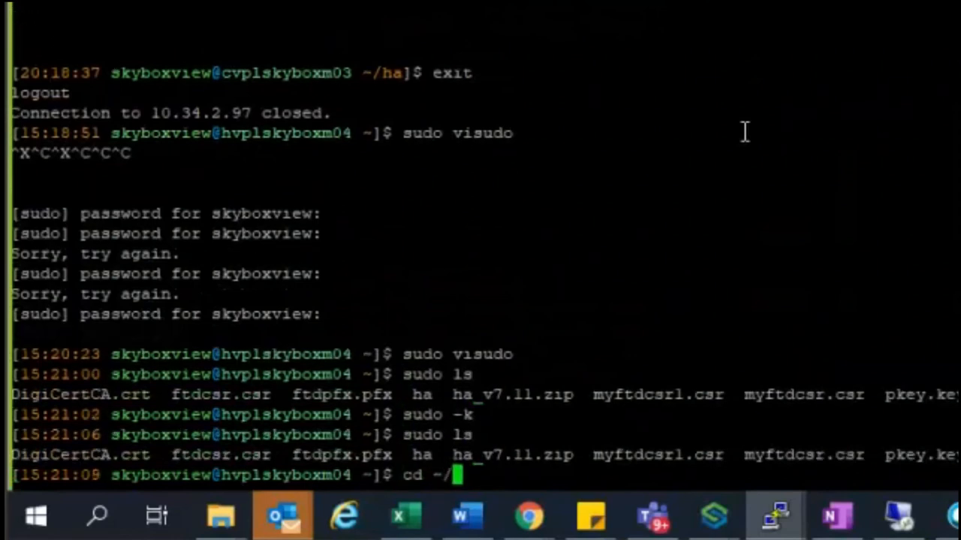
Step: Enter the ~/ha folder and make its .sh scripts executable with chmod +x
key("Return")
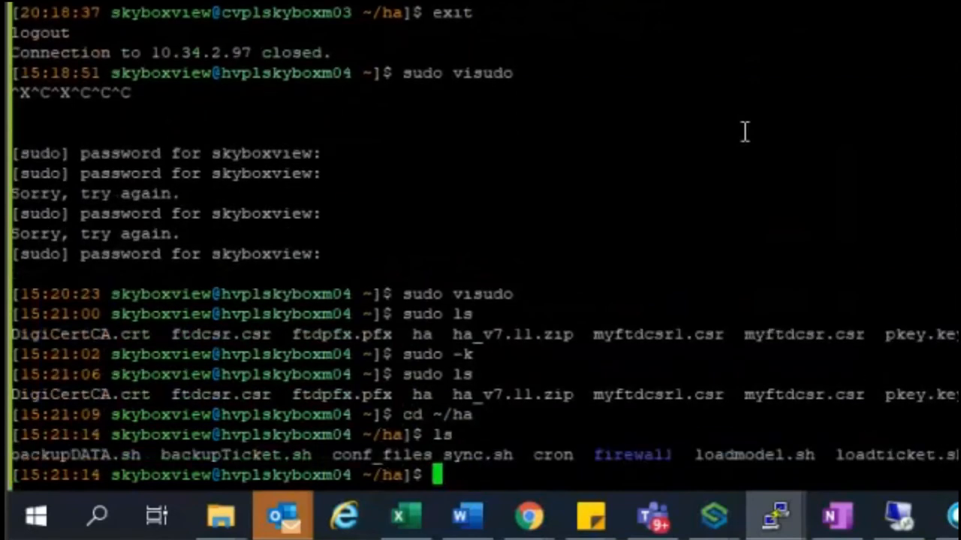
type("chmp")
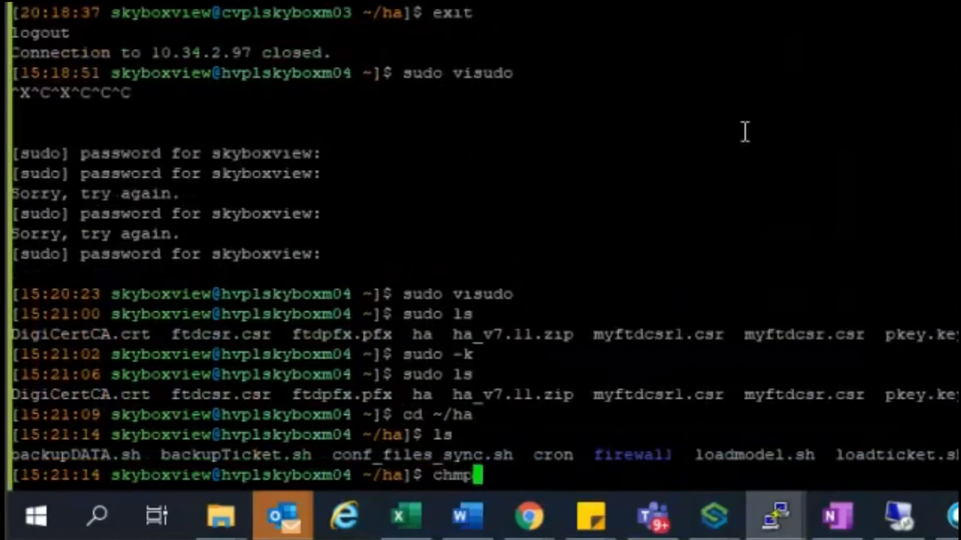
type("od +")
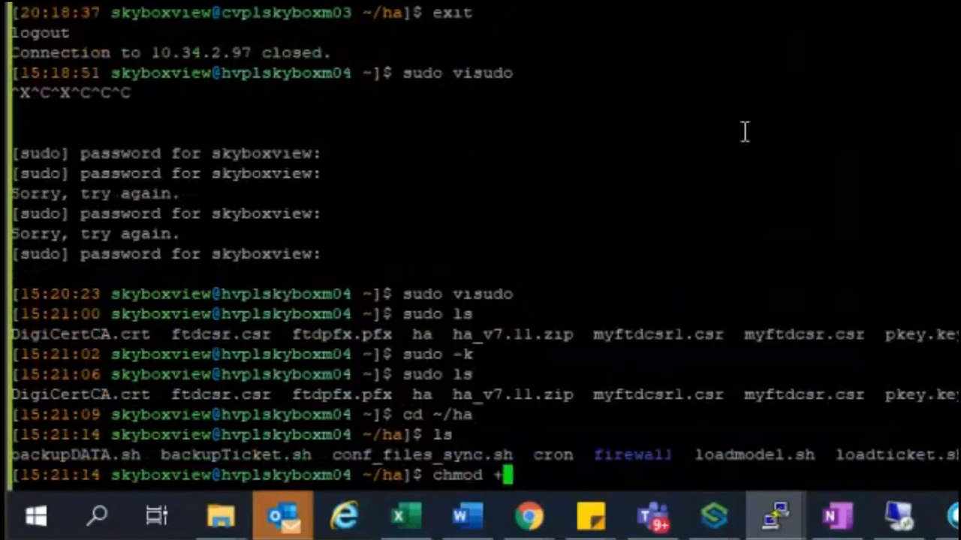
type("x ./*.sh")
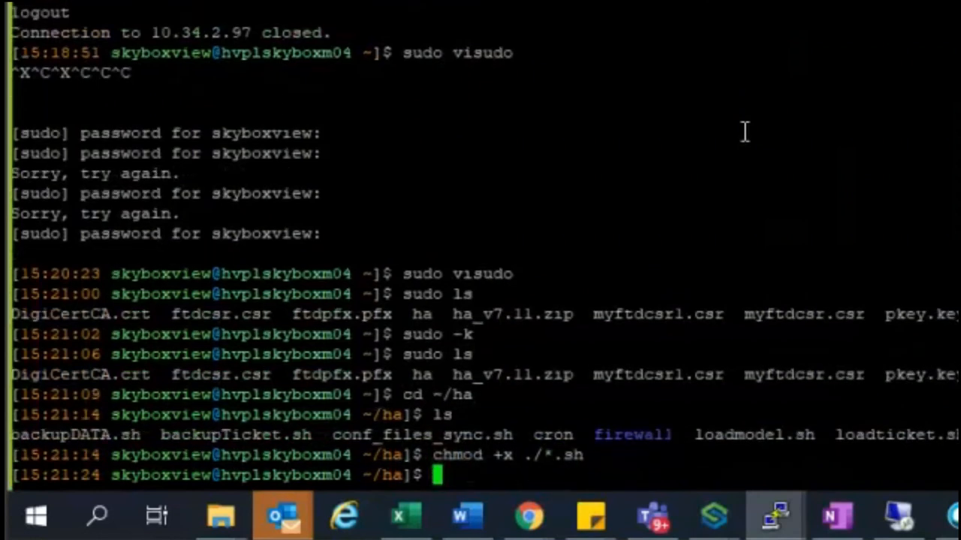
Step: Run ./setprimary.sh auto to configure this host as the HA primary
type("./setp")
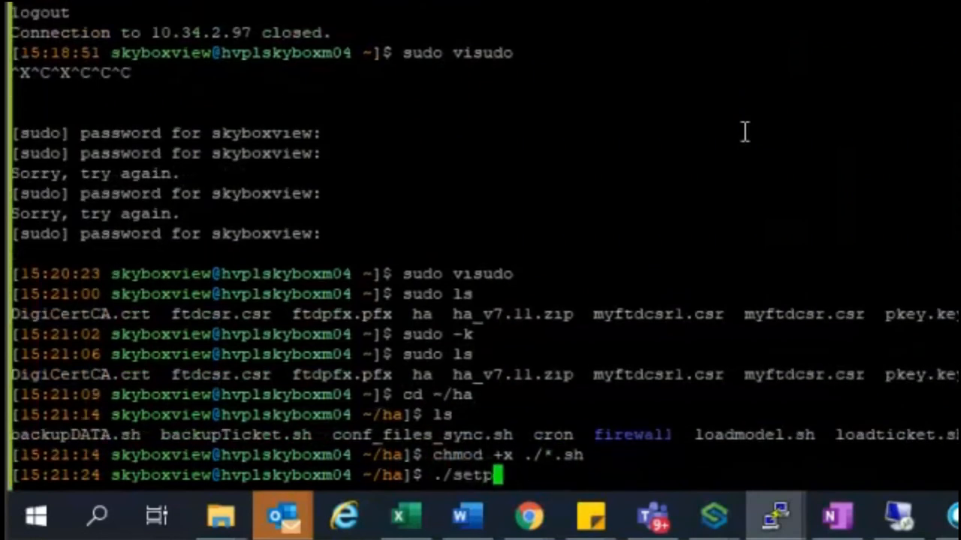
type("rimary.sh au")
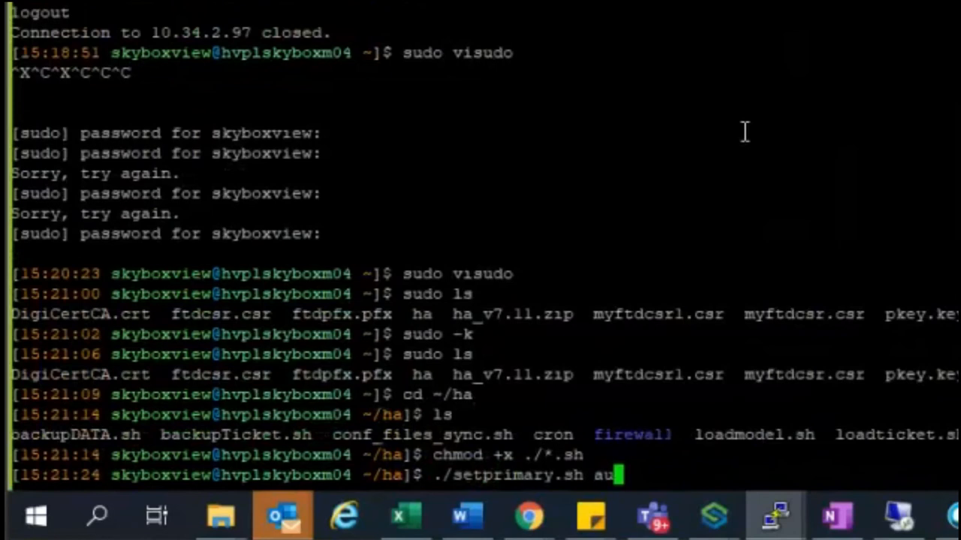
key("Return")
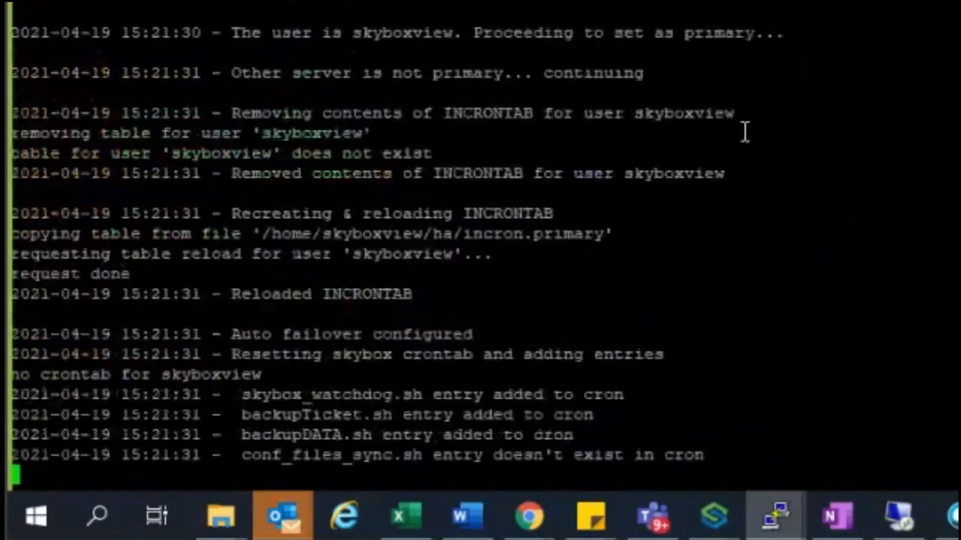
scroll("down", 3)
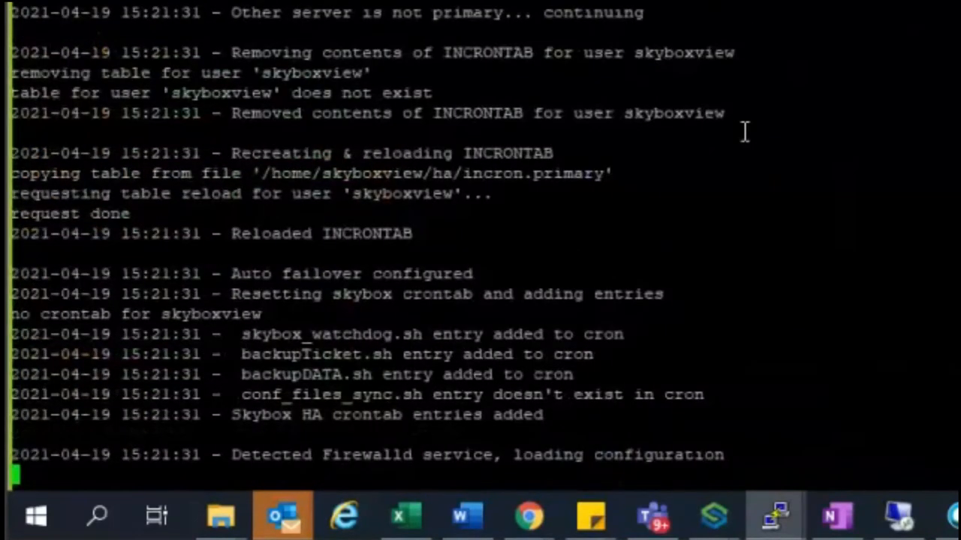
scroll("down", 3)
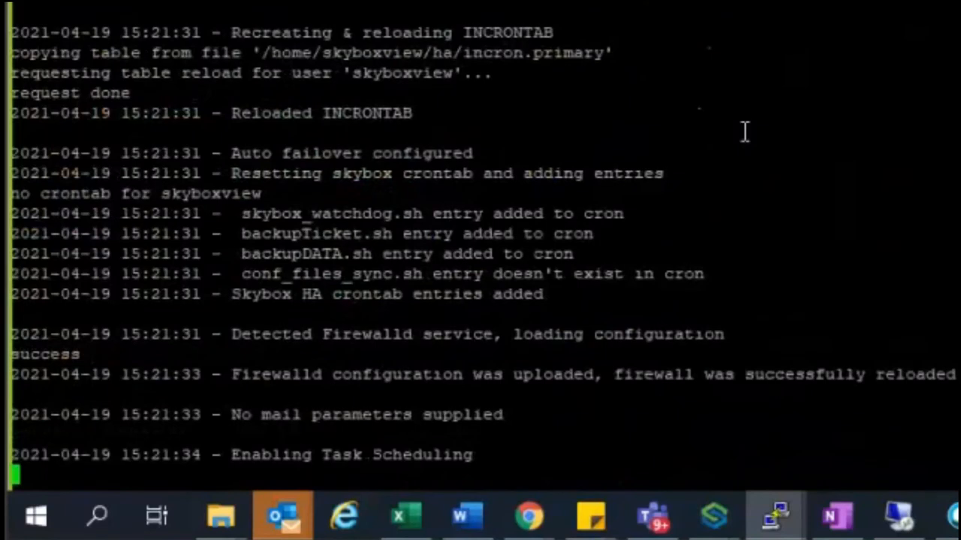
scroll("down", 3)
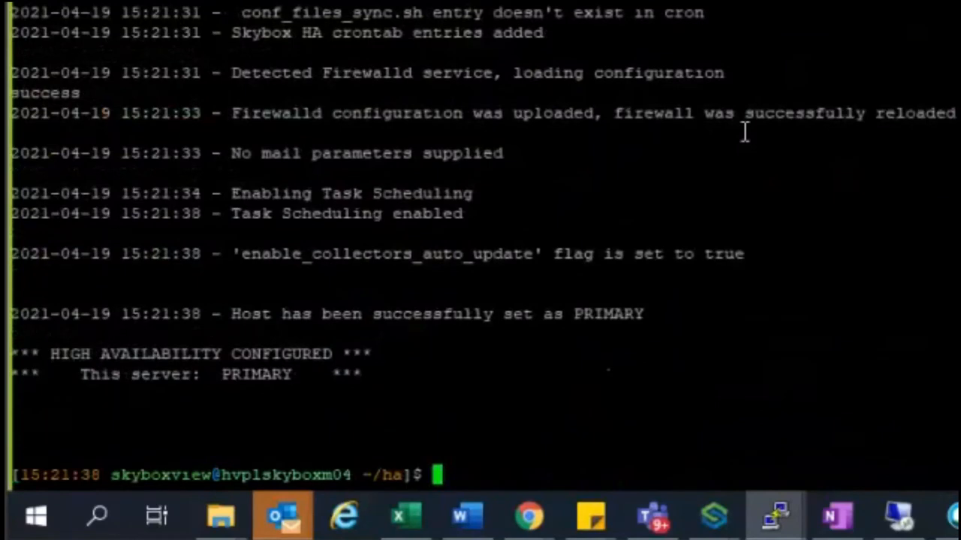
mouse_move(148, 36)
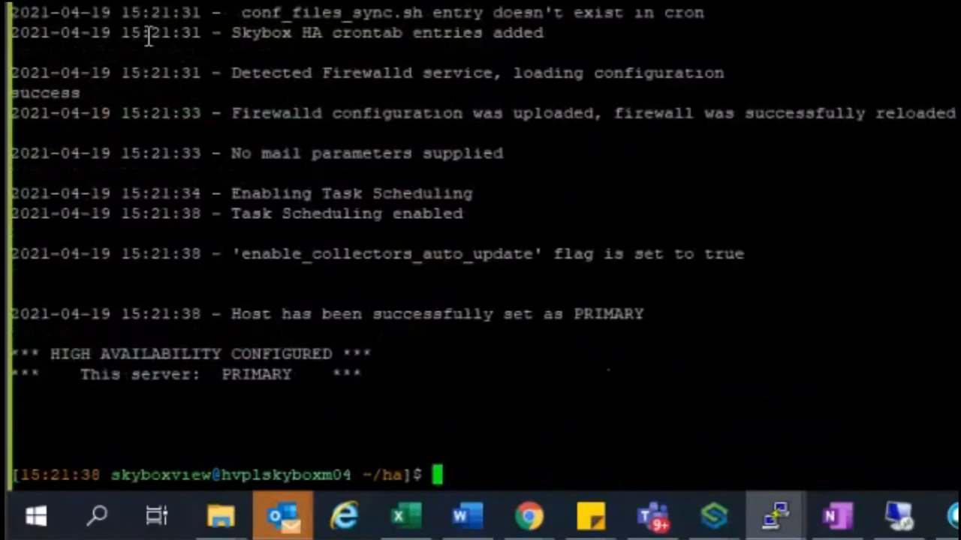
mouse_move(705, 141)
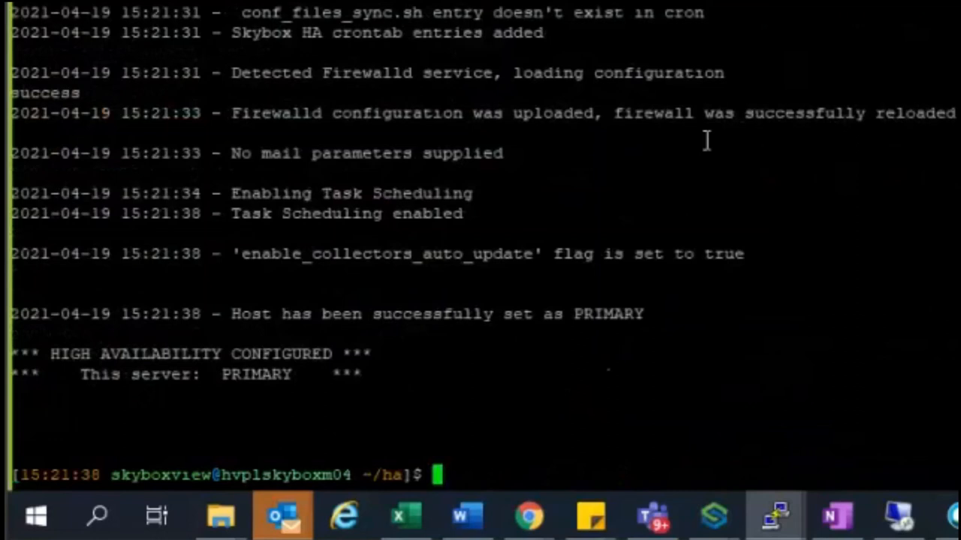